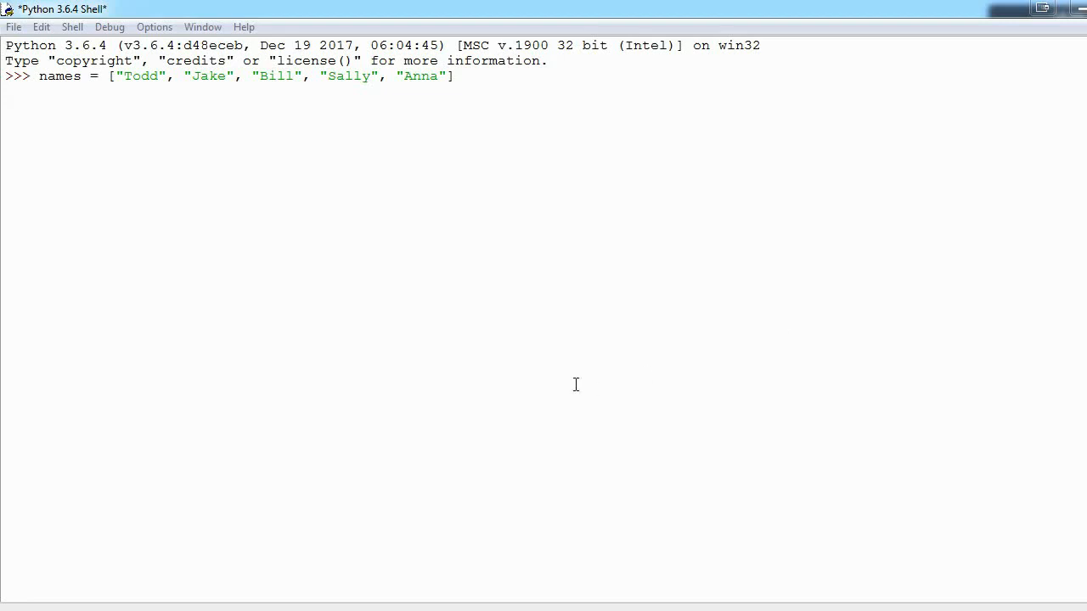
mouse_move(54, 167)
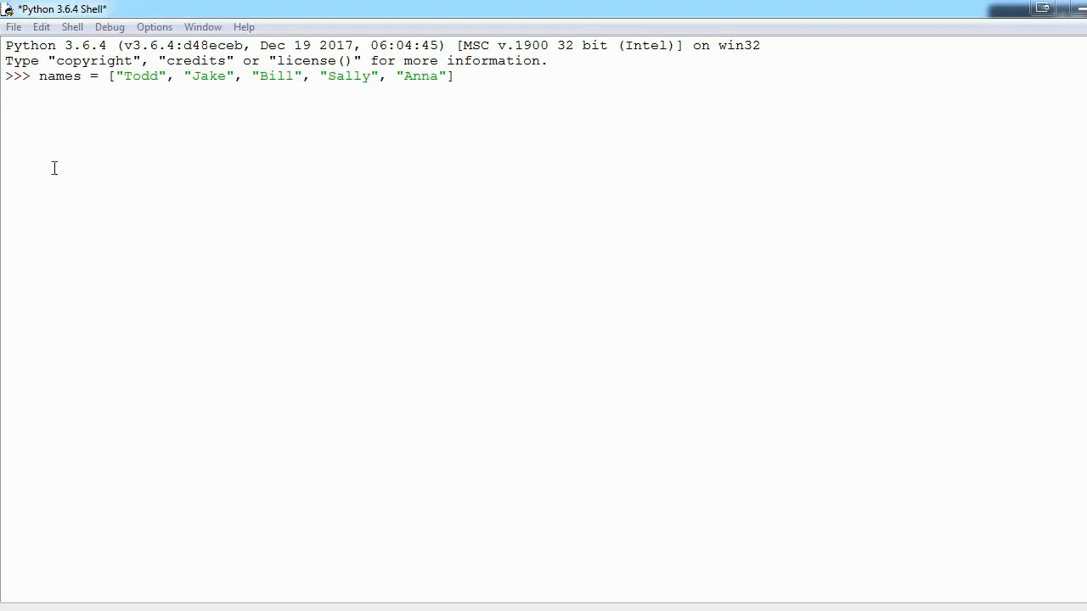
mouse_move(166, 132)
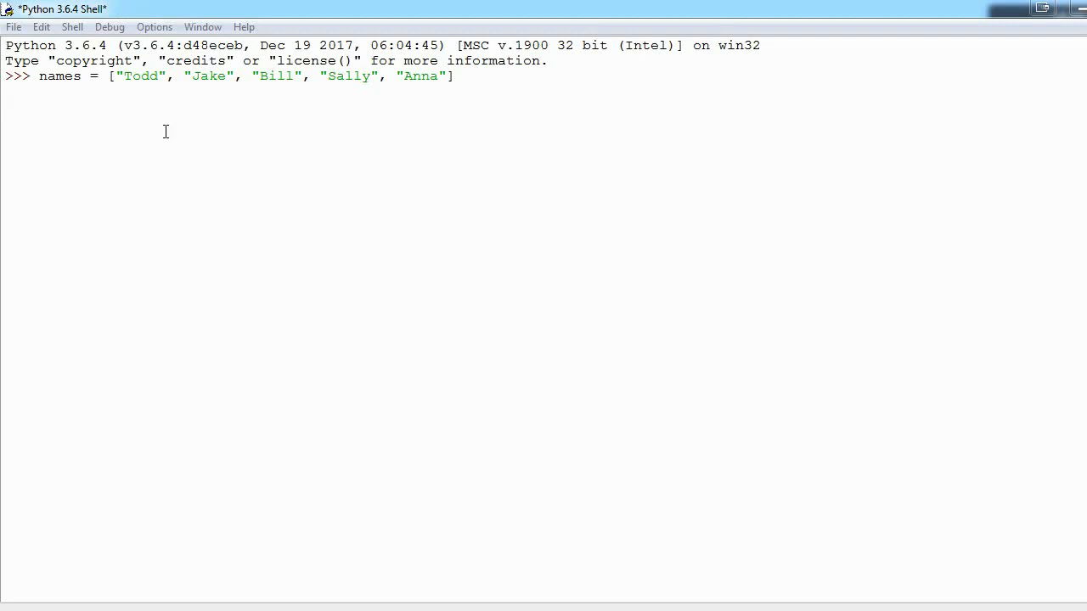
mouse_move(262, 126)
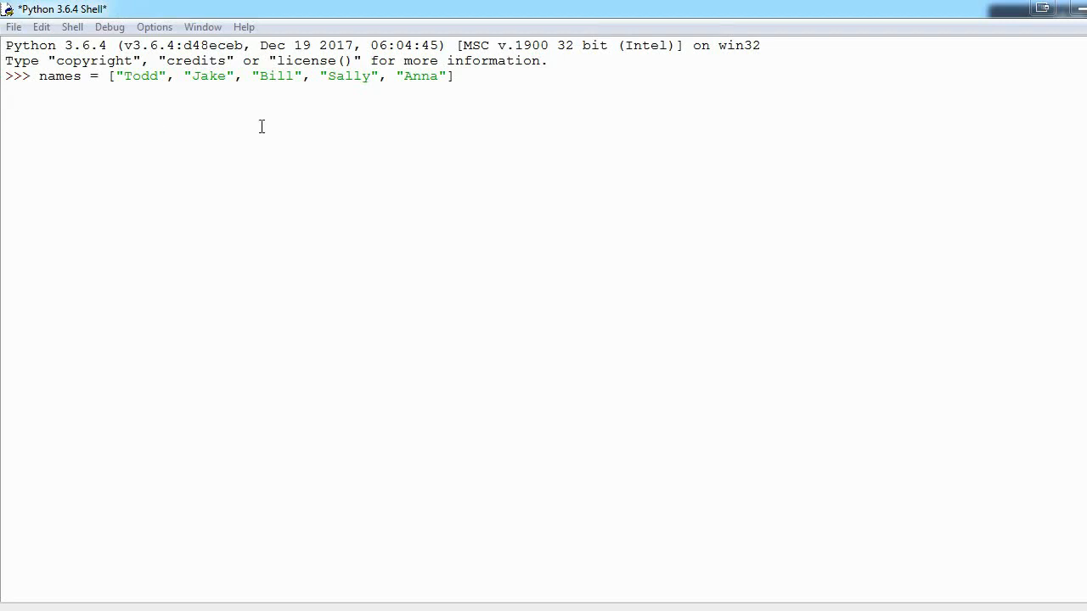
Step: Highlight the names list assignment of Todd, Jake, Bill, Sally and Anna
drag(100, 76, 454, 76)
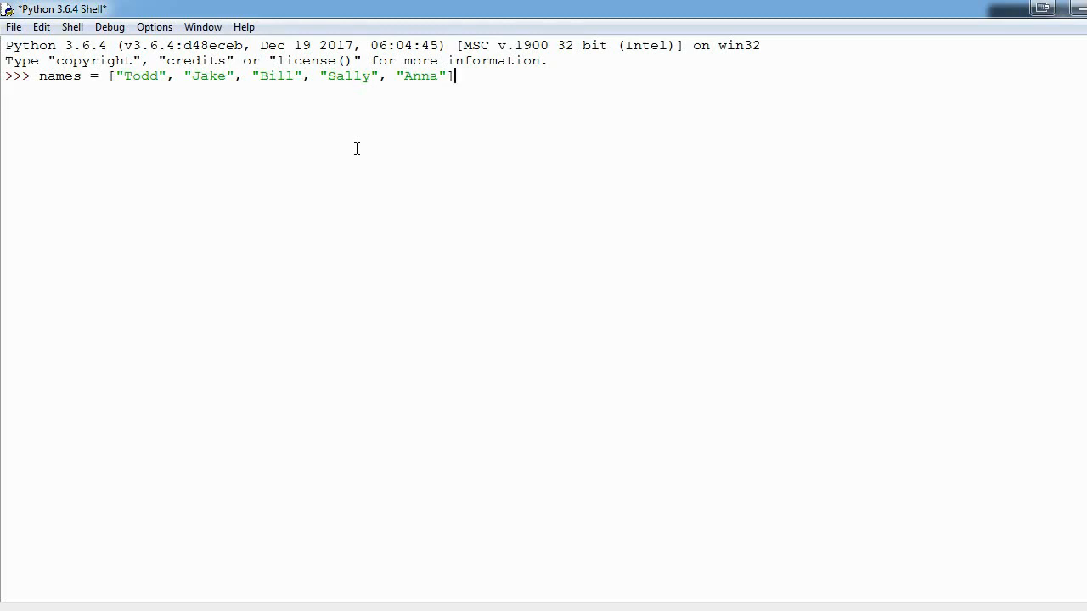
mouse_move(134, 81)
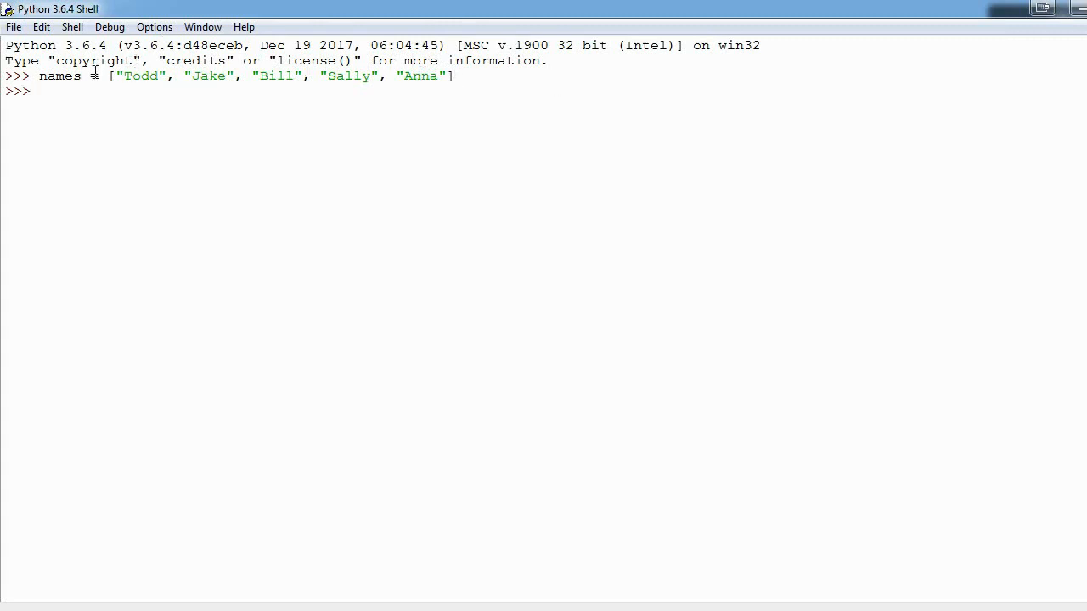
Step: Print names[0] to show the first name, Todd
double_click(59, 76)
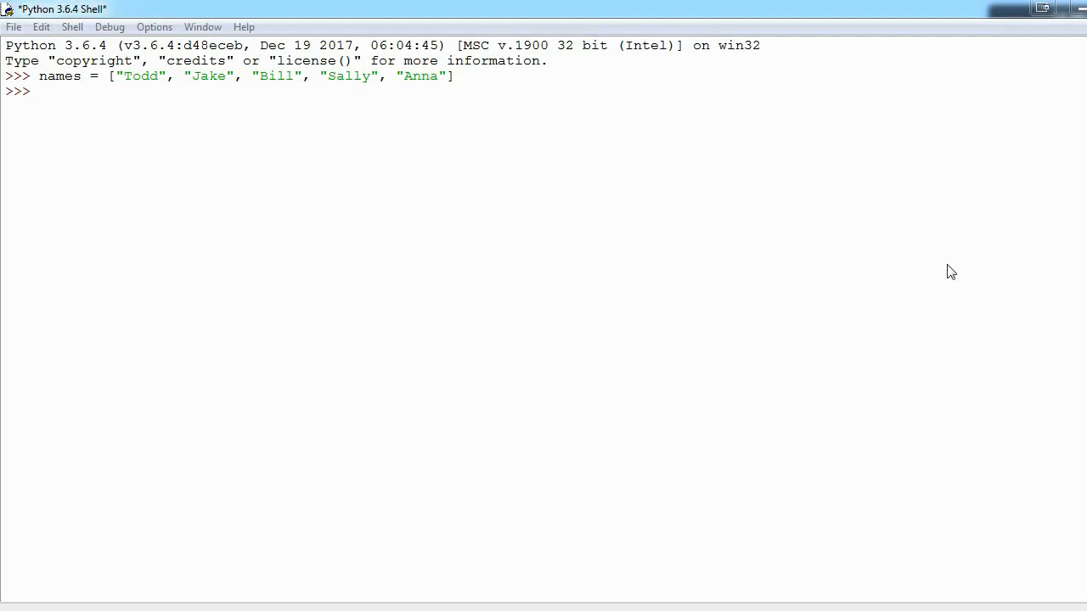
text(print)
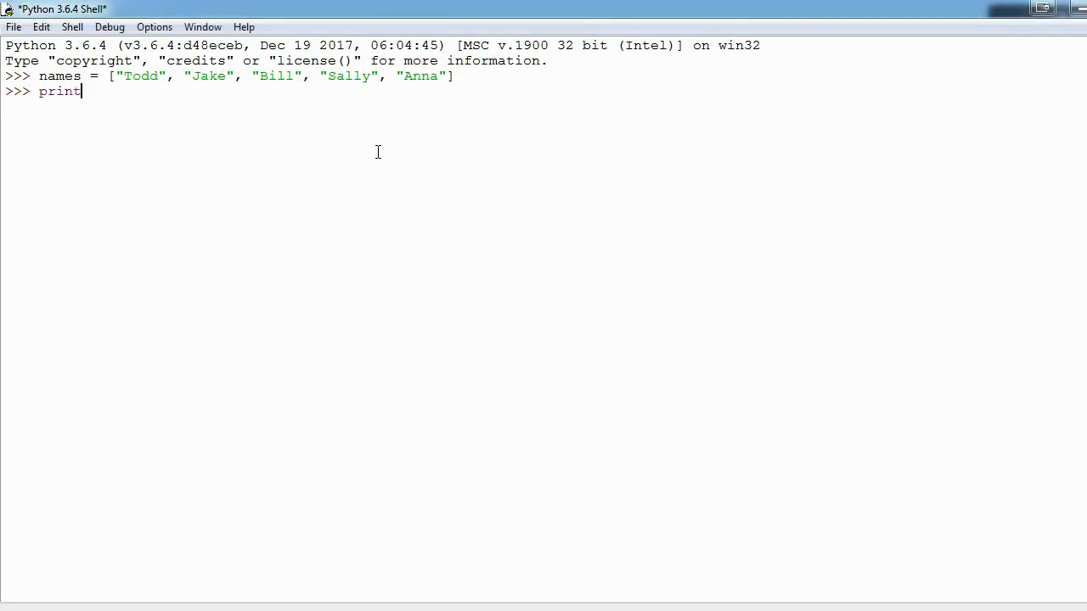
text((names[])
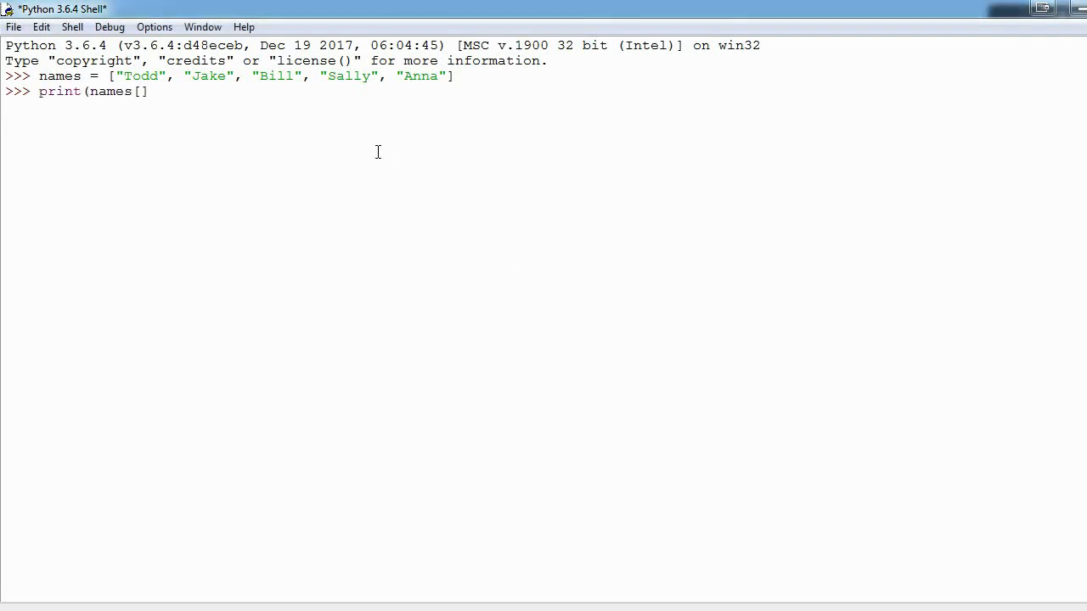
text(0)
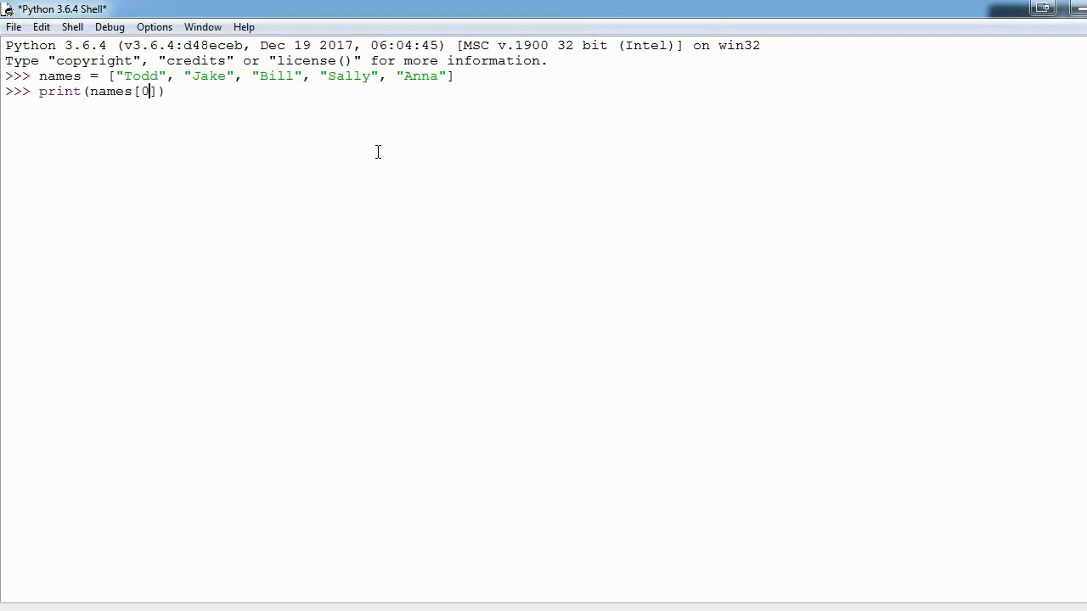
double_click(141, 75)
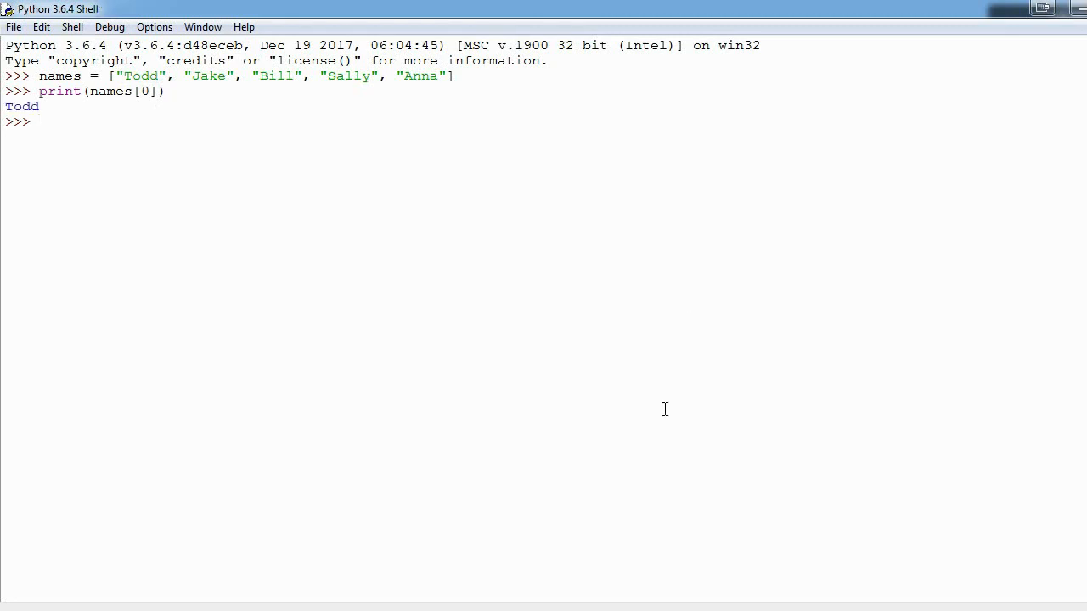
mouse_move(168, 78)
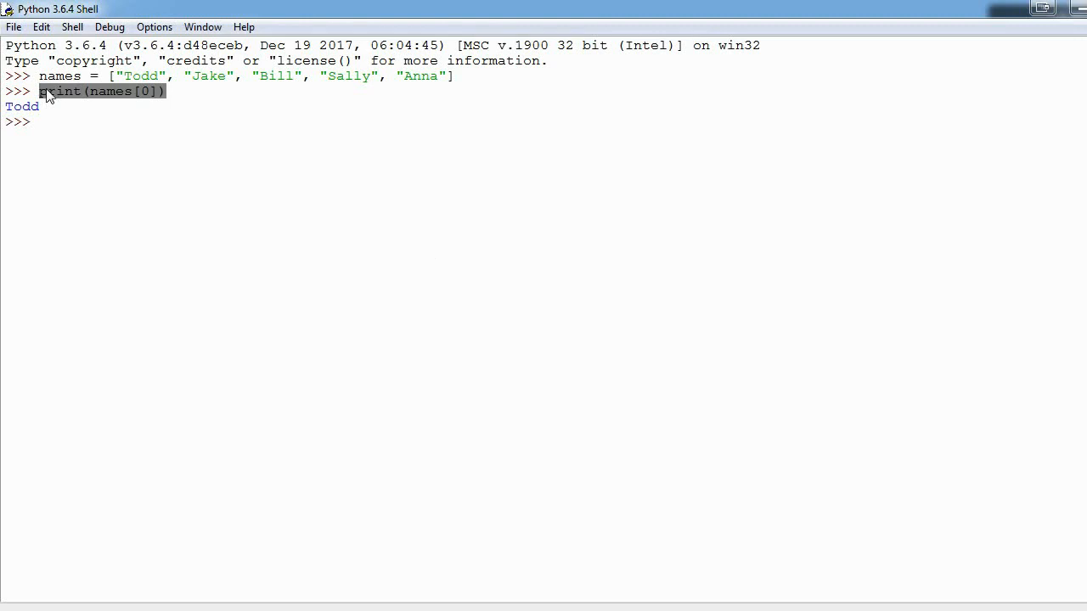
Step: Paste the print(names[0]) line again and select its index for replacing
right_click(37, 122)
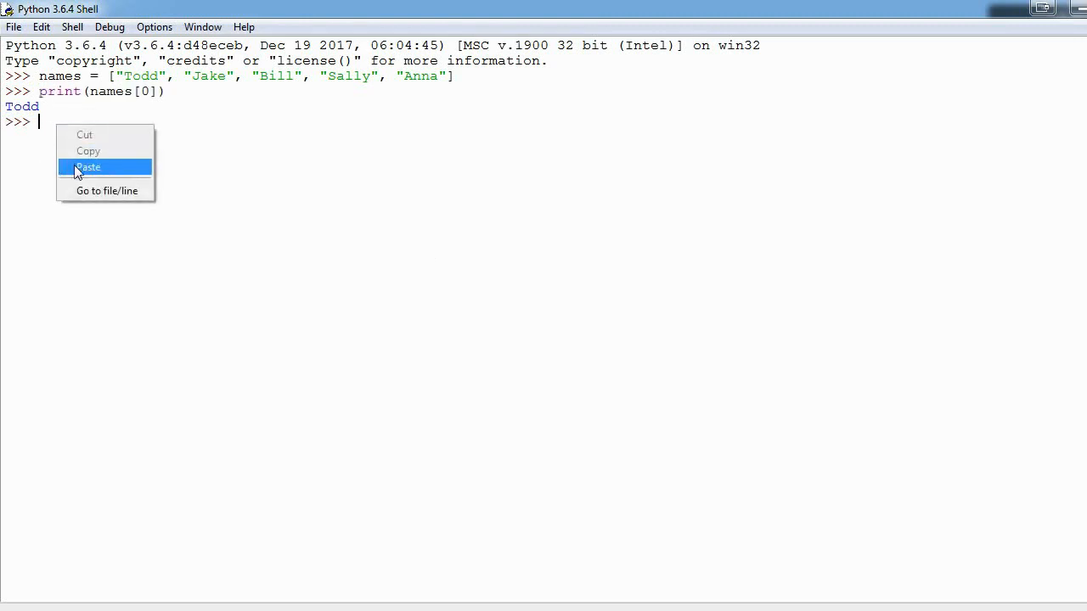
click(88, 166)
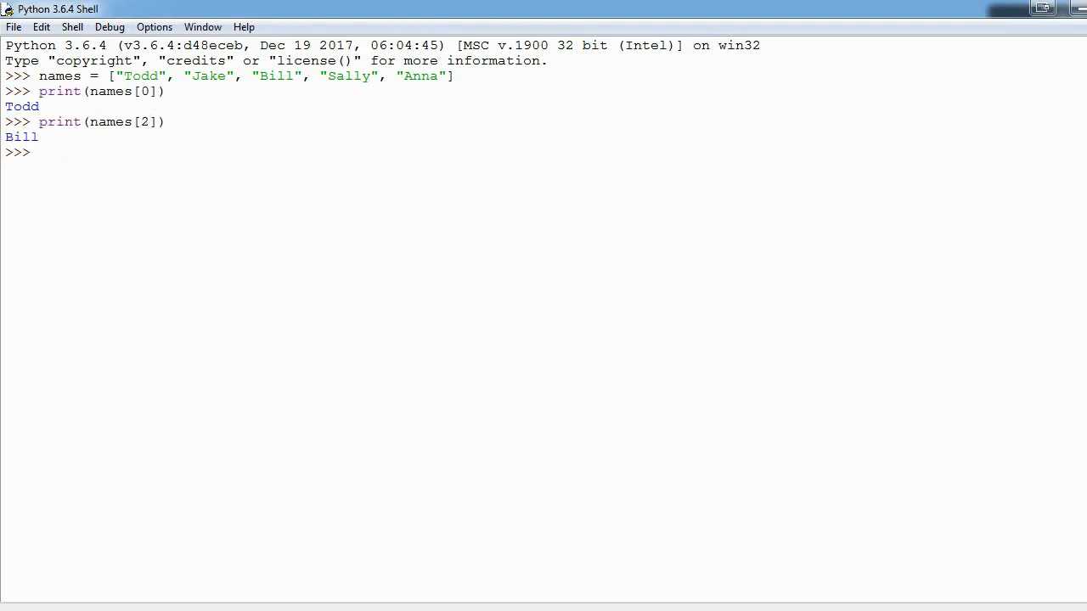
mouse_move(354, 211)
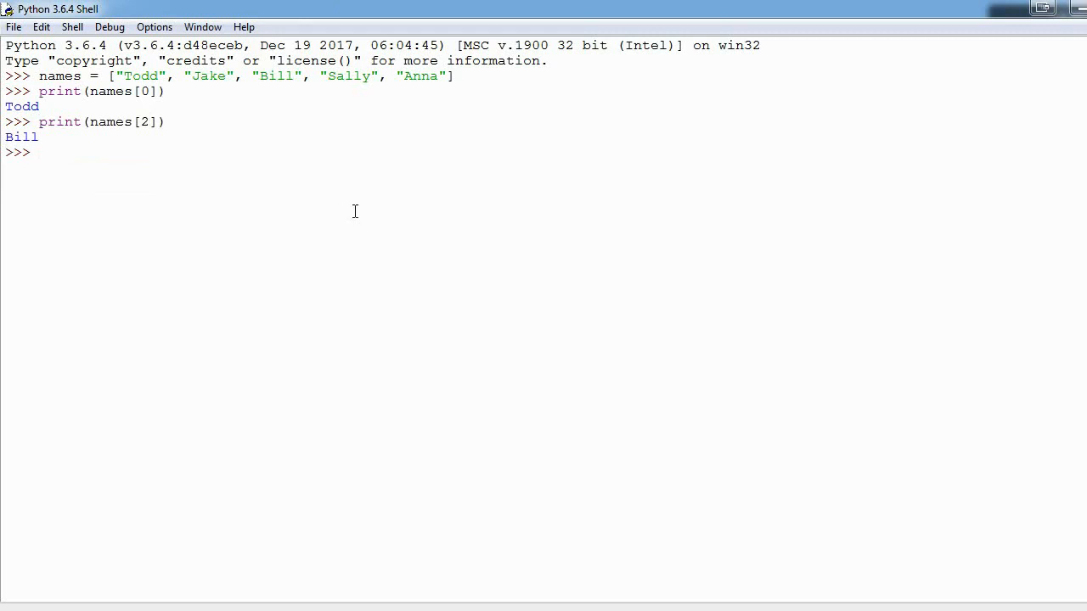
text(print(names[0]))
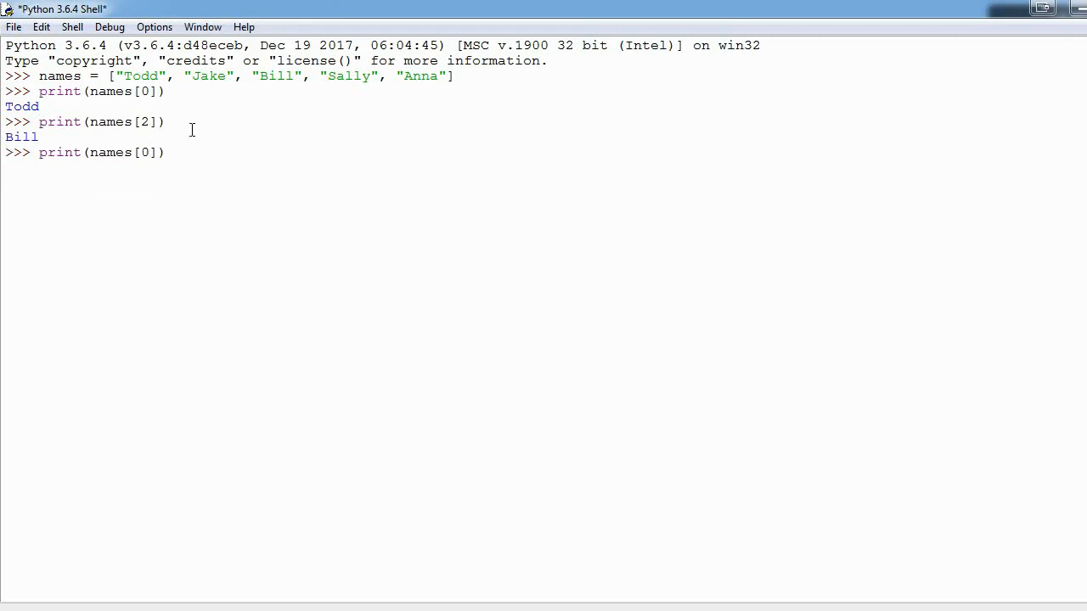
double_click(145, 152)
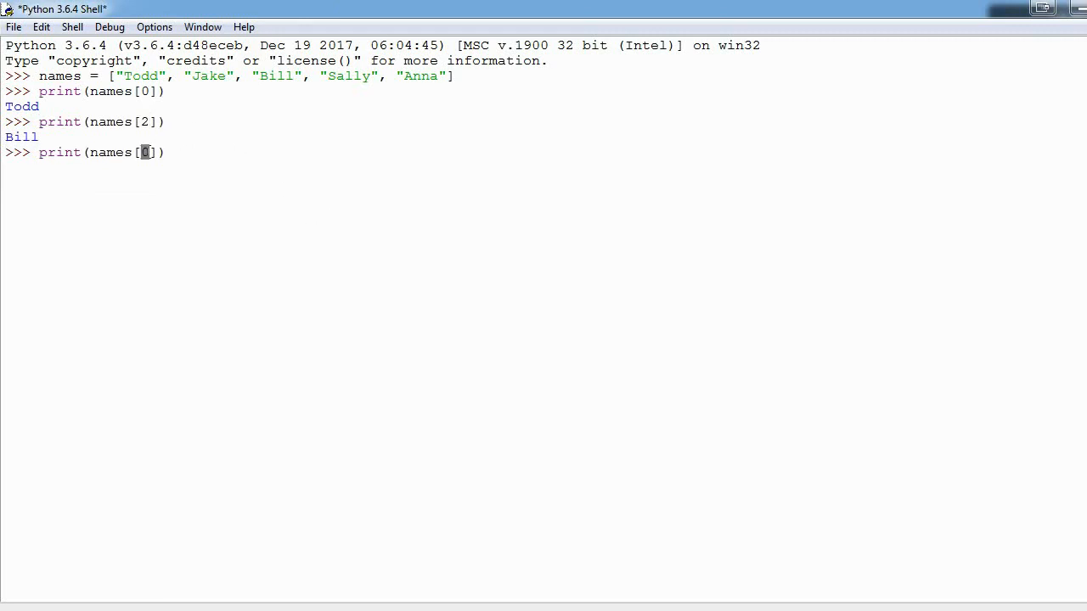
Step: Run print(names[1:]) to list Jake through Anna
text(:)
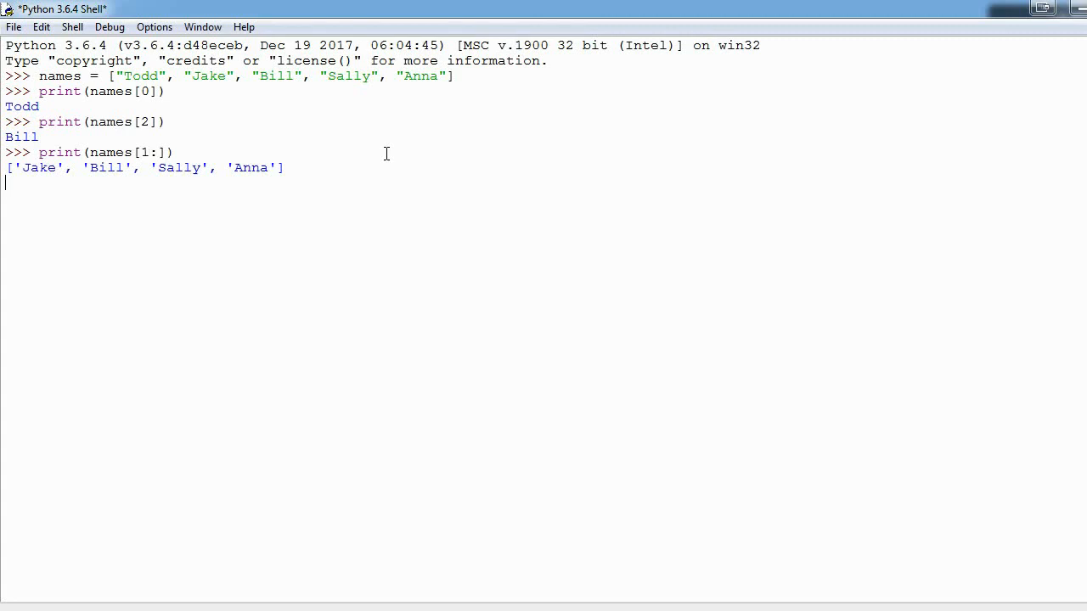
key(Return)
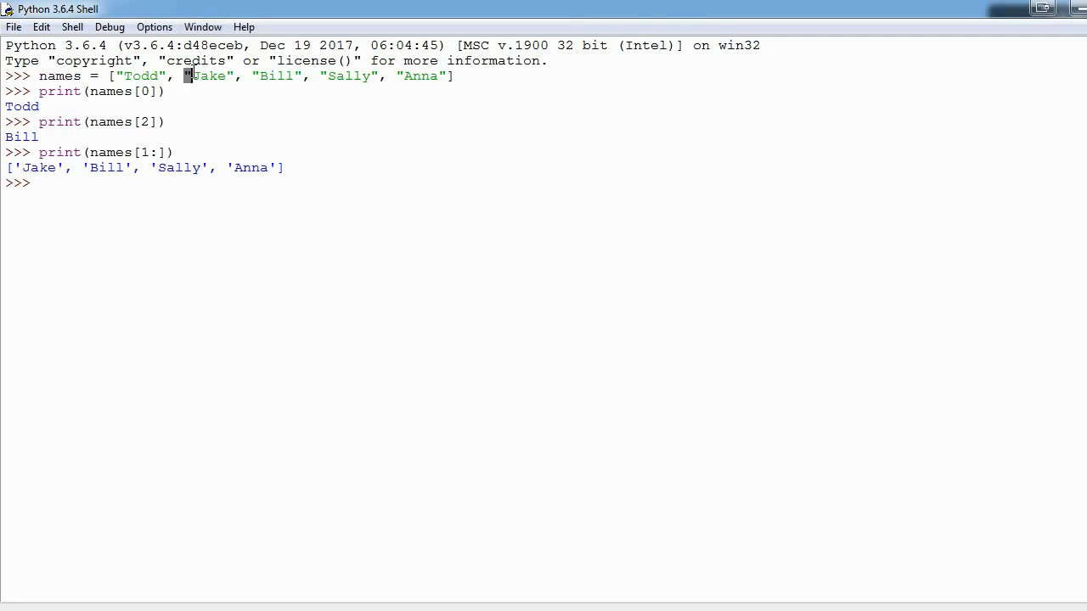
Step: Change the print line to names[3:] for Sally and Anna, and paste another print line
drag(187, 75, 454, 75)
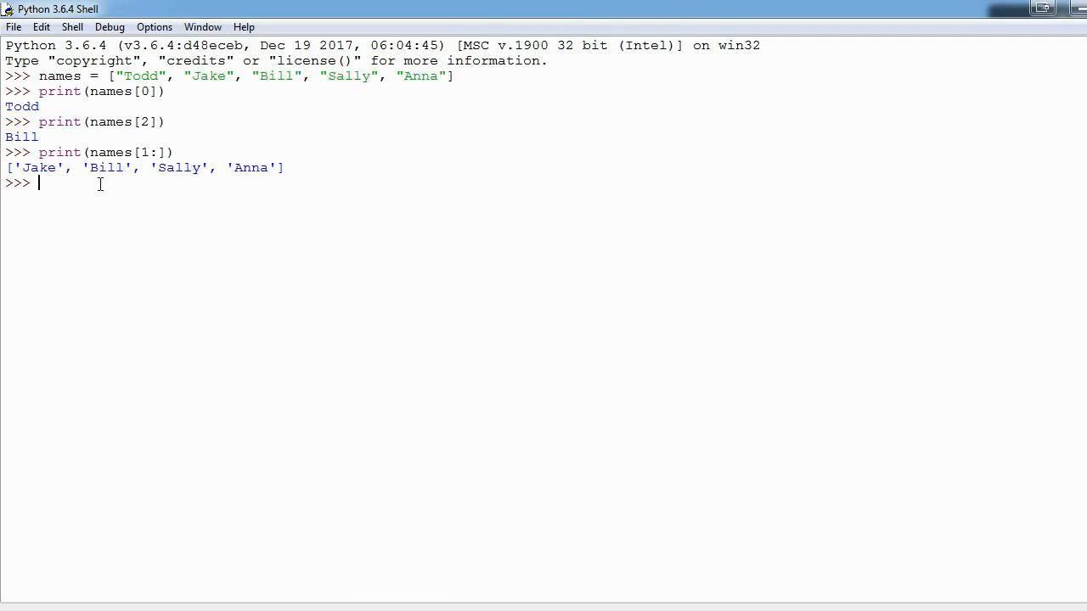
text(print(names[0]))
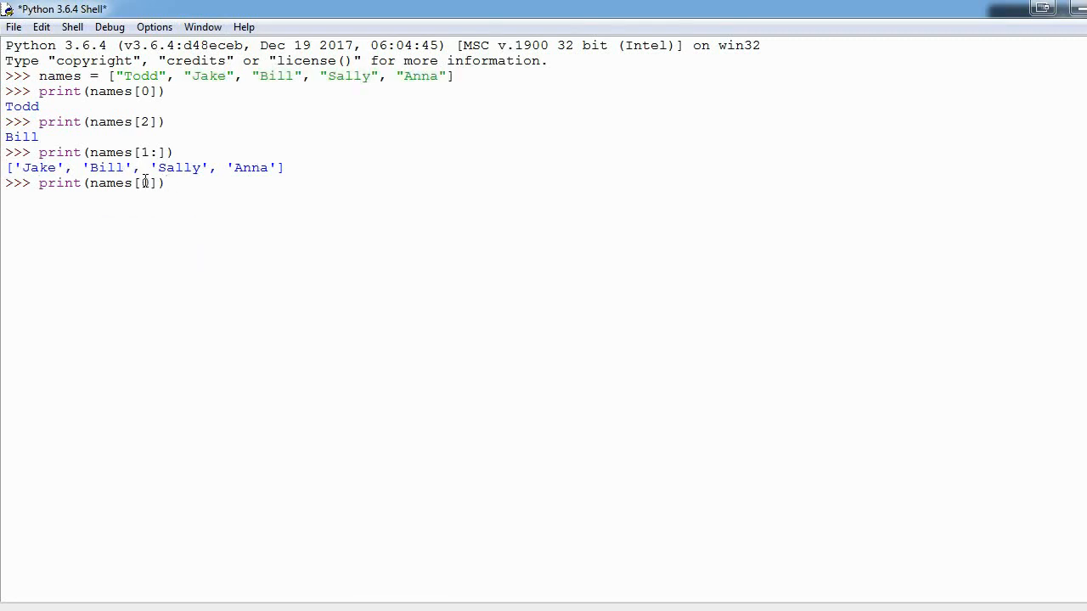
text(3)
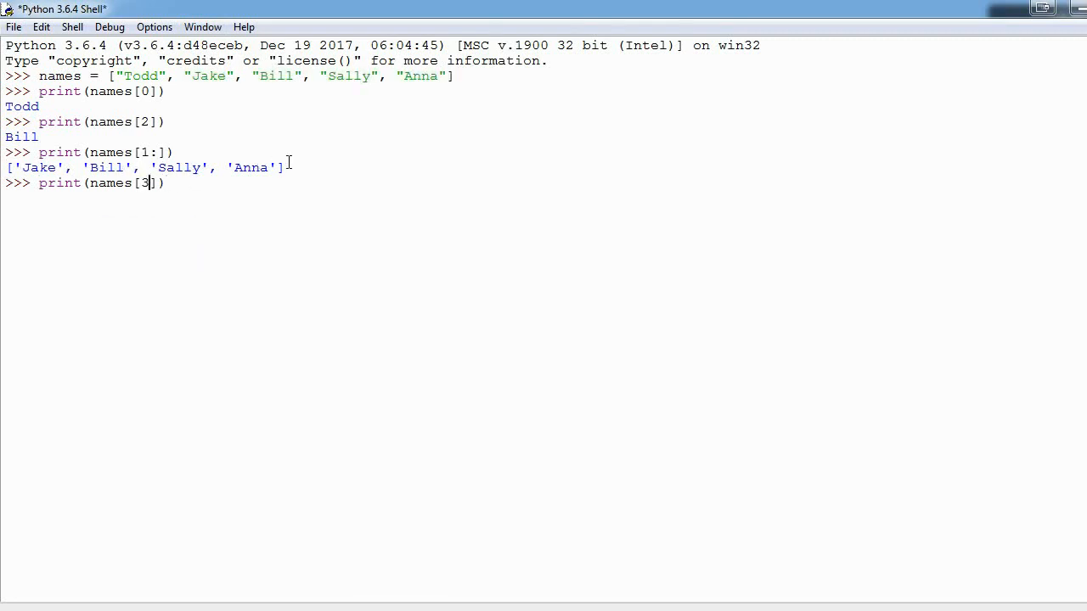
text(:)
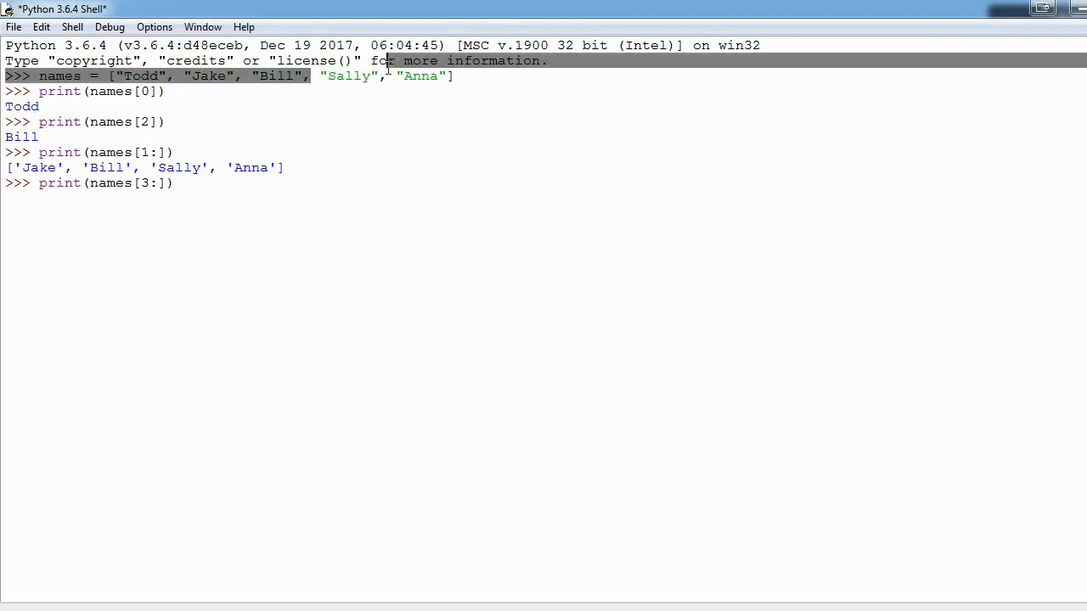
click(197, 184)
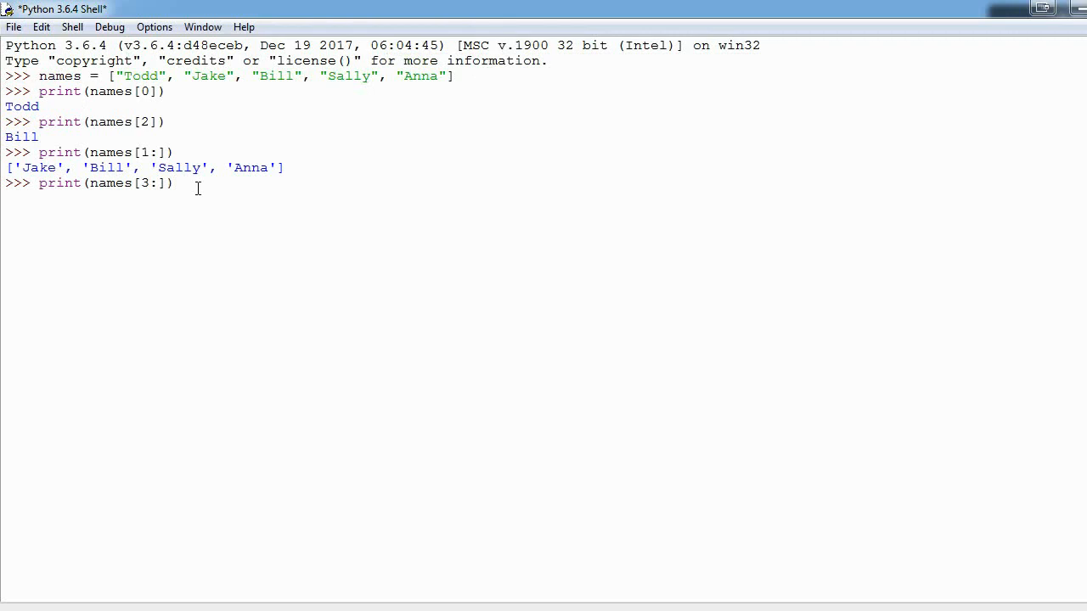
right_click(110, 221)
text(print(names[0]))
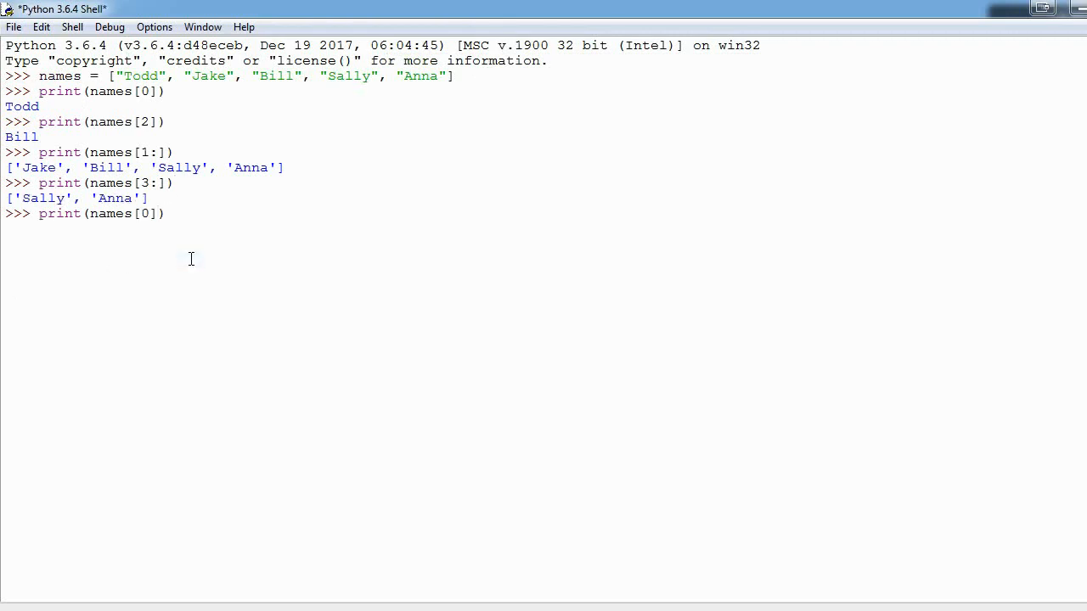
click(137, 213)
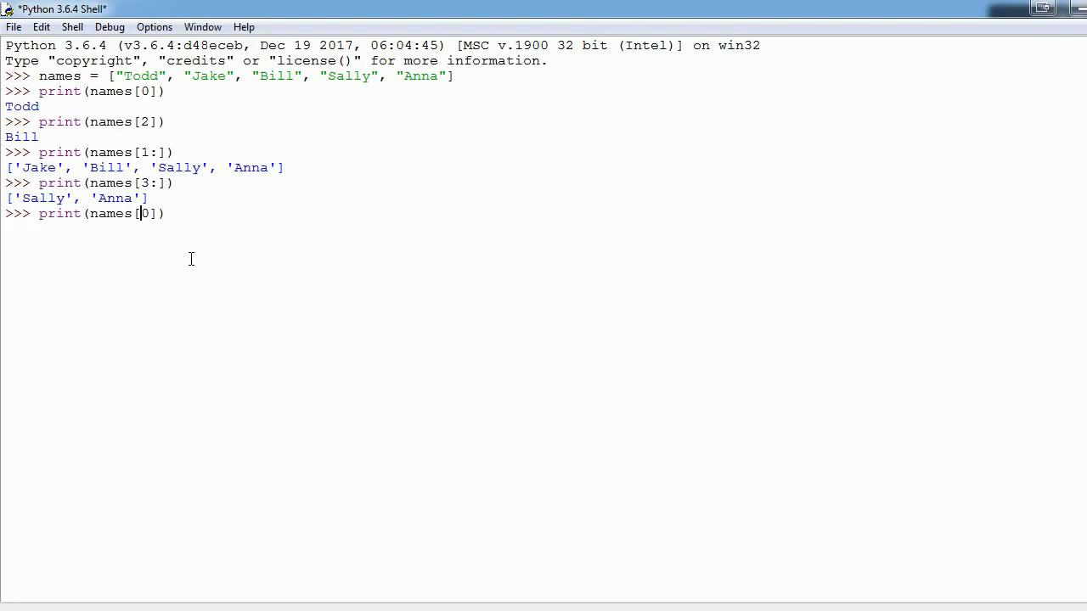
mouse_move(274, 238)
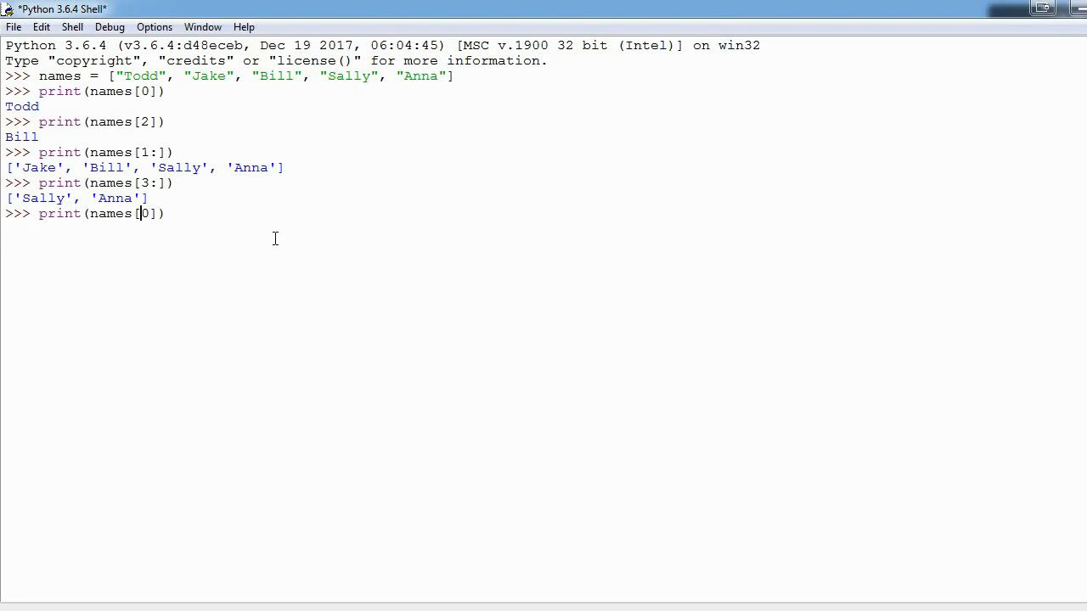
Step: Slice names[:2] to get Todd and Jake, then start print(names[]) with an empty index
text(:2)
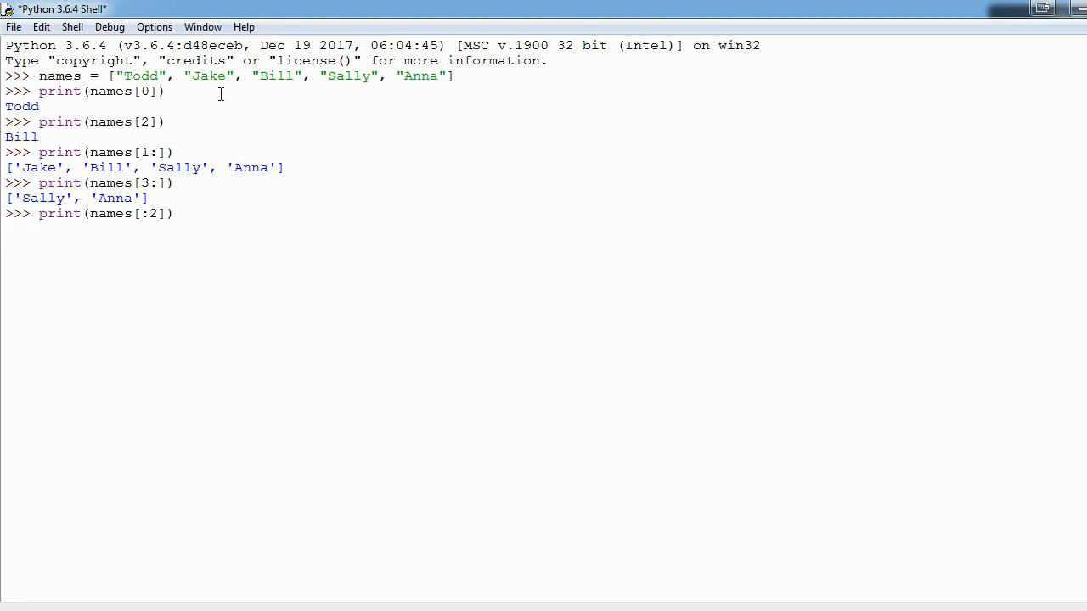
double_click(143, 76)
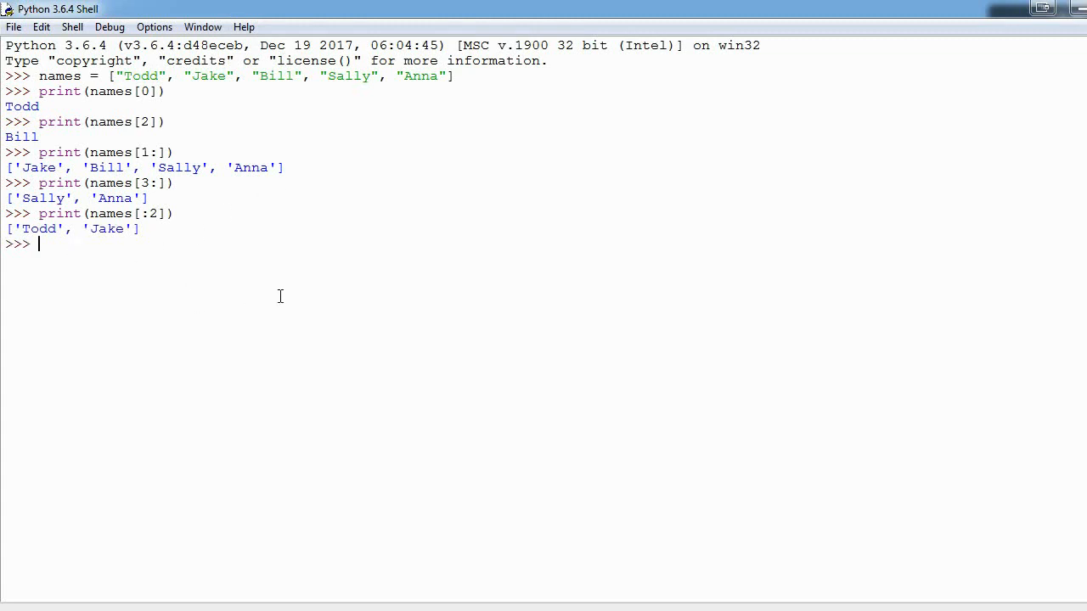
text(print(names[0]))
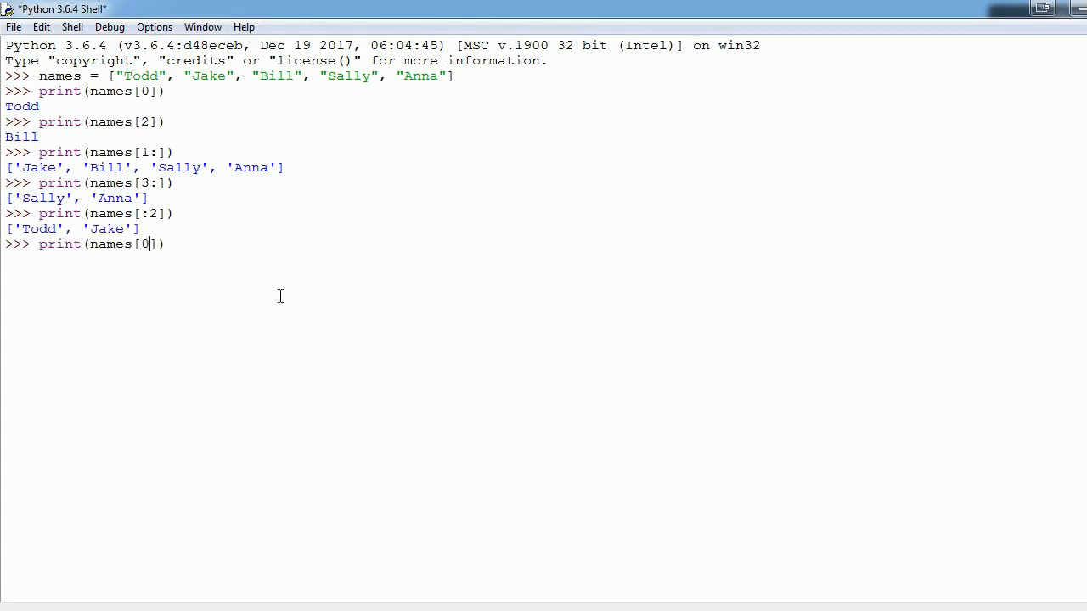
key(backspace)
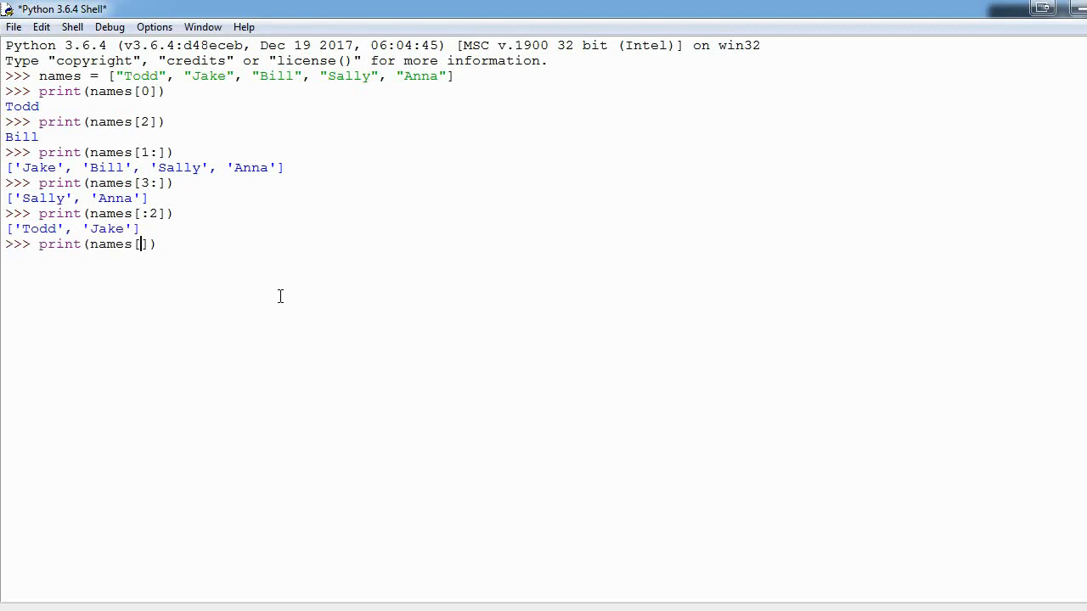
Step: Print names[-2] to get Sally, highlighting Sally and Todd to compare positions
text(-2)
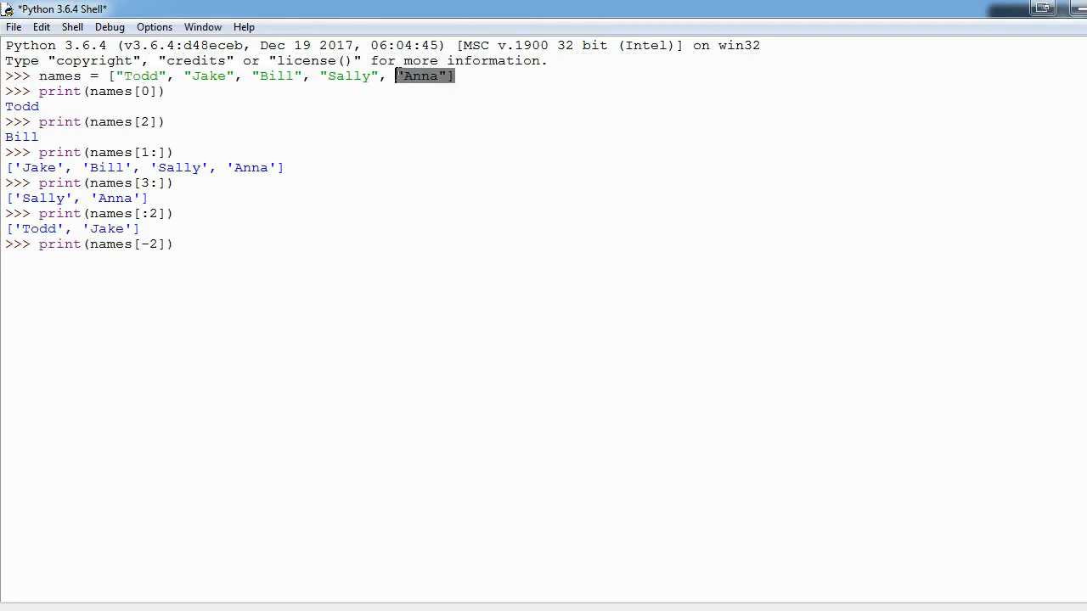
mouse_move(415, 87)
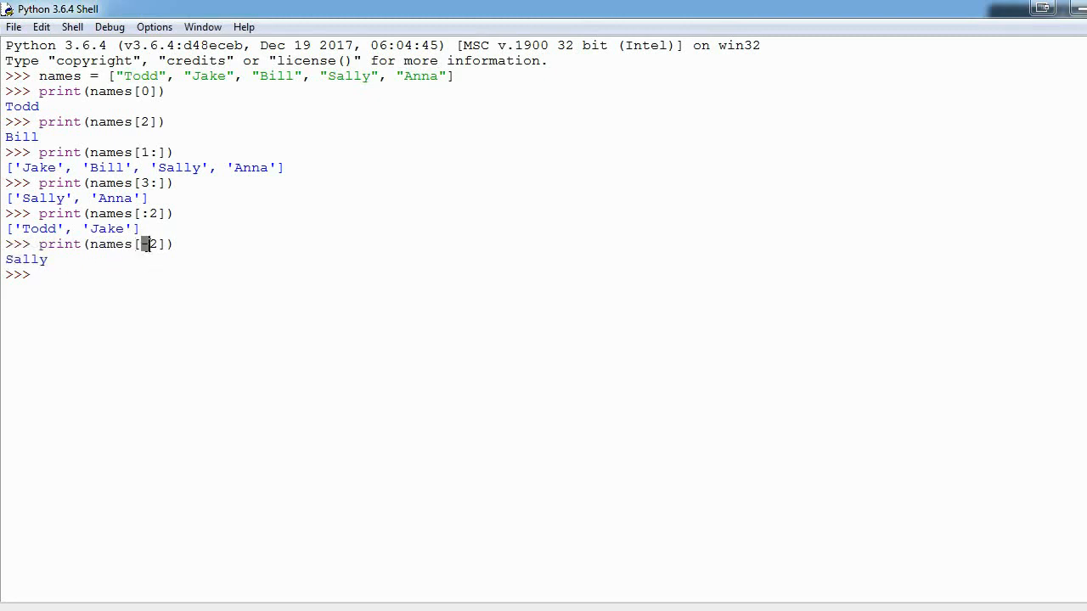
text(-)
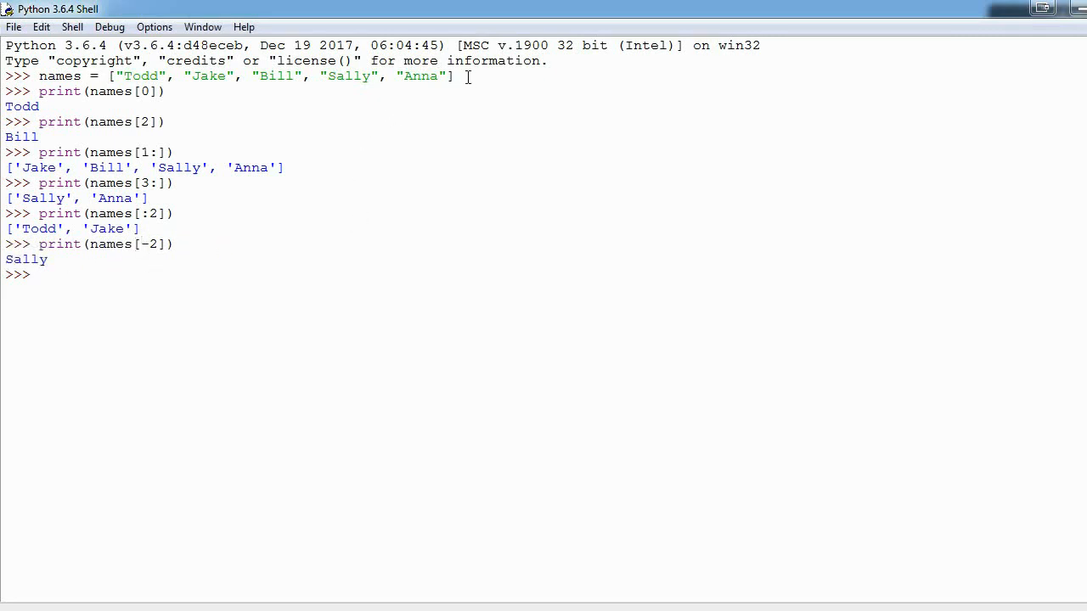
double_click(422, 75)
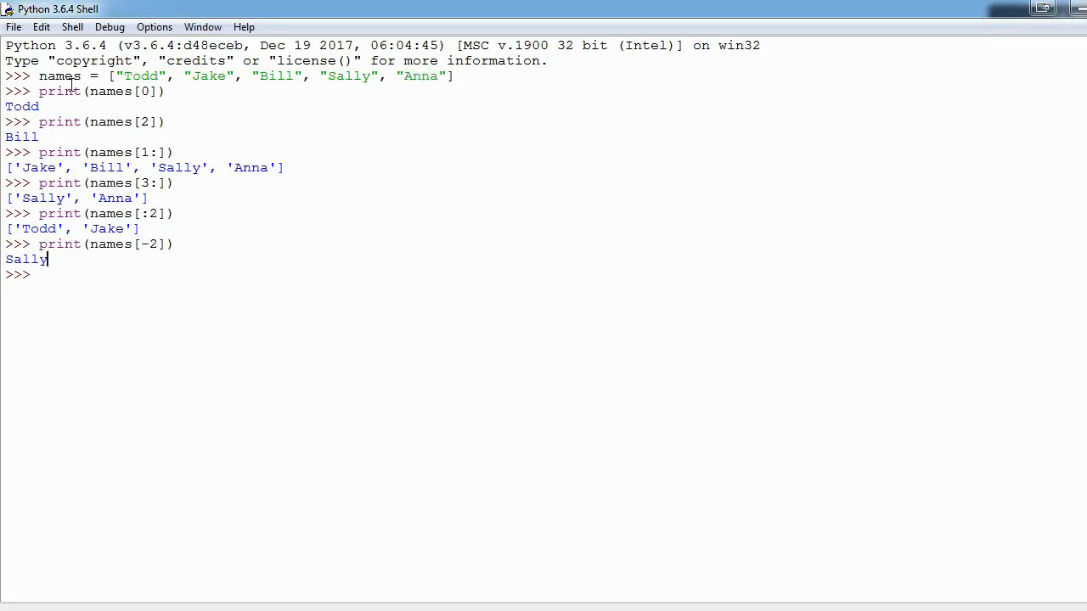
double_click(142, 76)
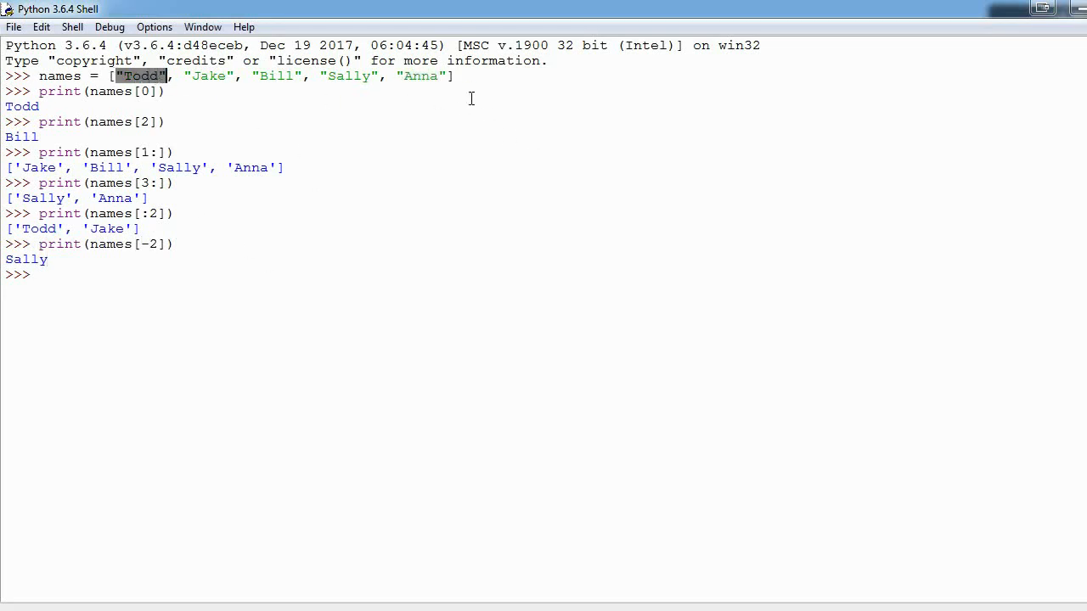
double_click(423, 75)
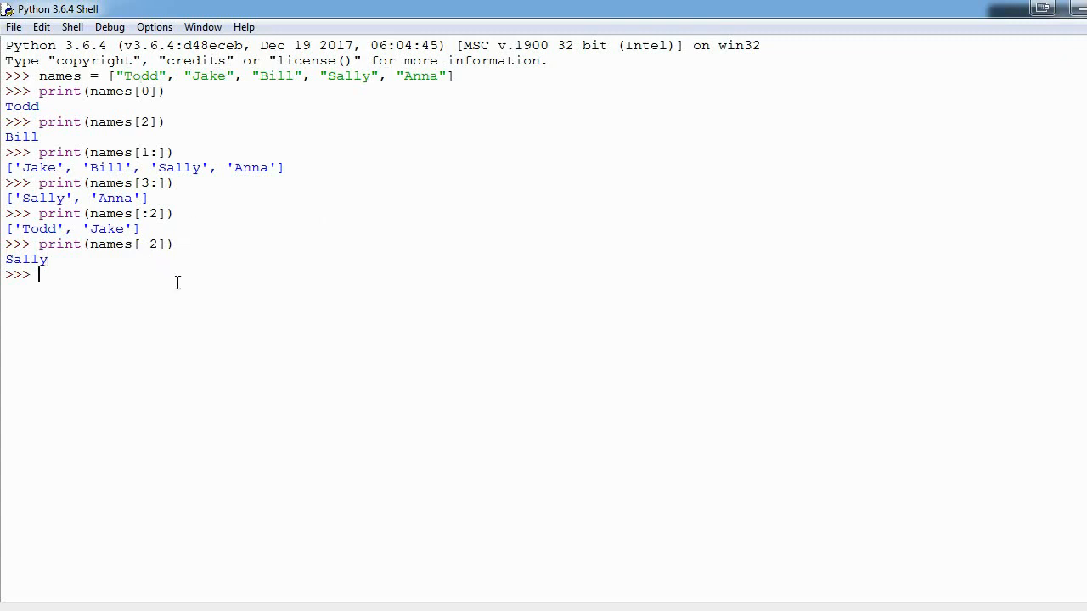
Step: Reuse the print line as names[-3:] and run it for Bill, Sally and Anna
text(print(names[0]))
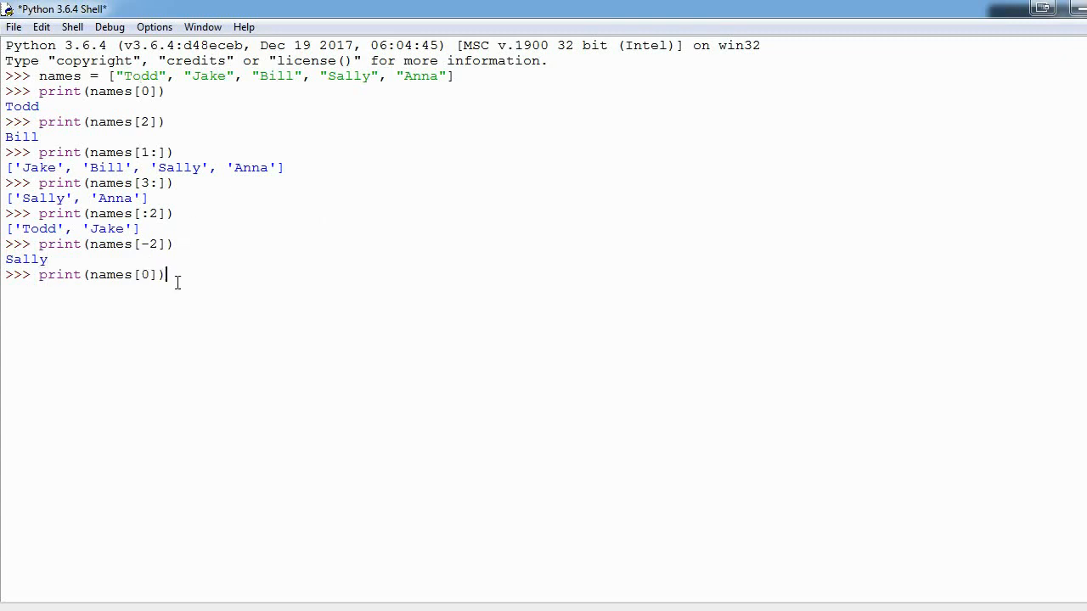
key(Backspace)
text(-2)
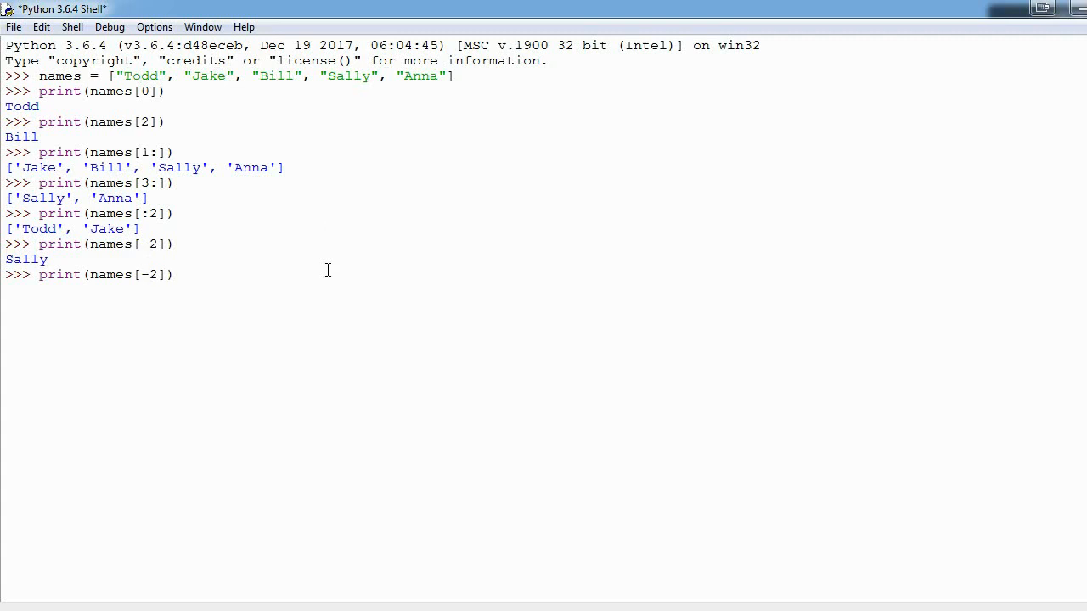
text(3)
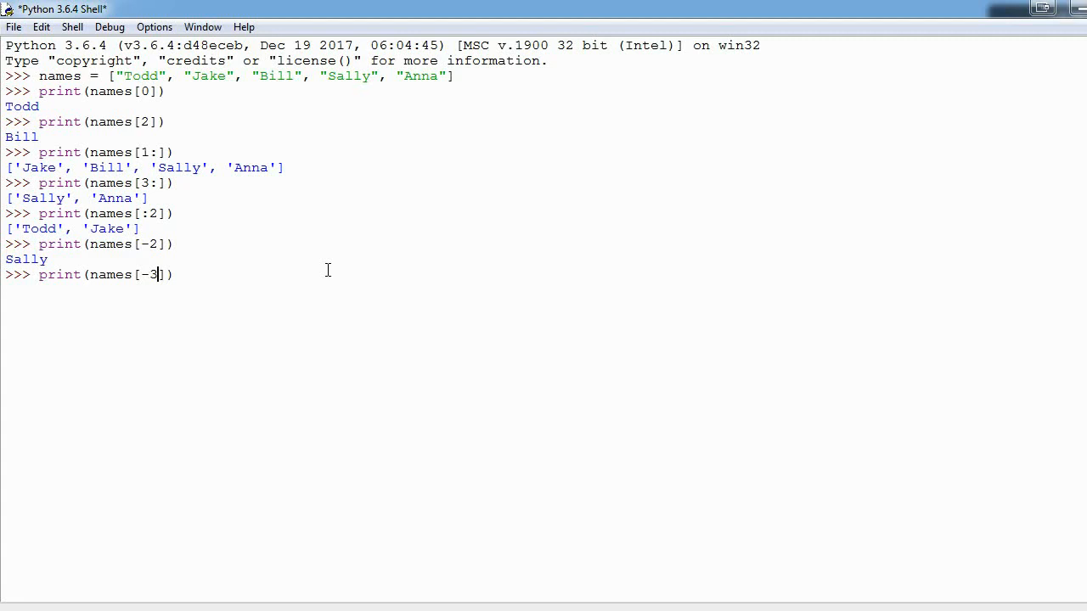
text(:)
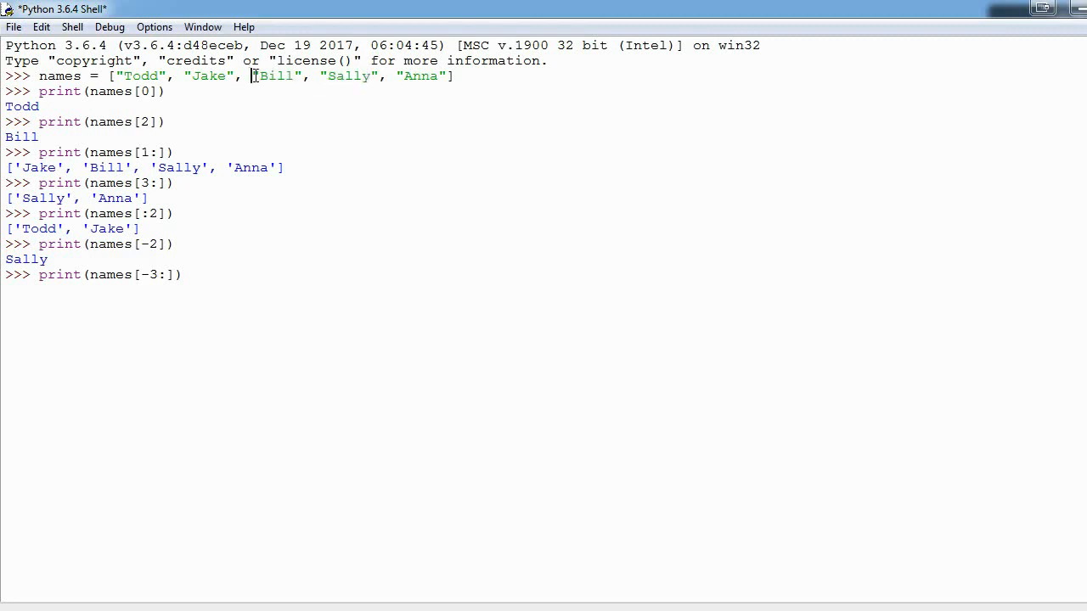
drag(252, 75, 456, 76)
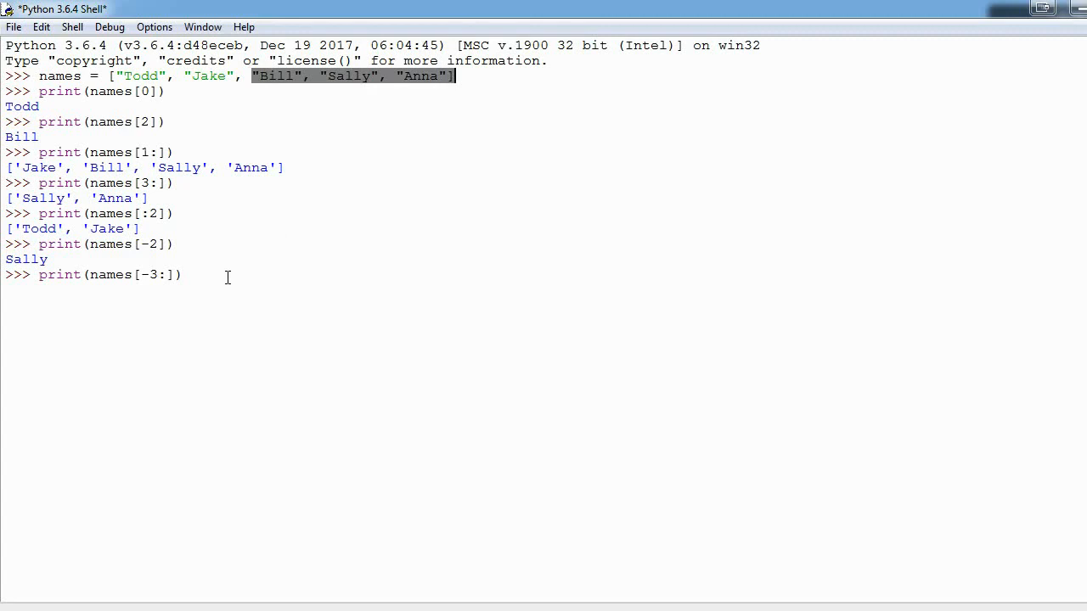
key(enter)
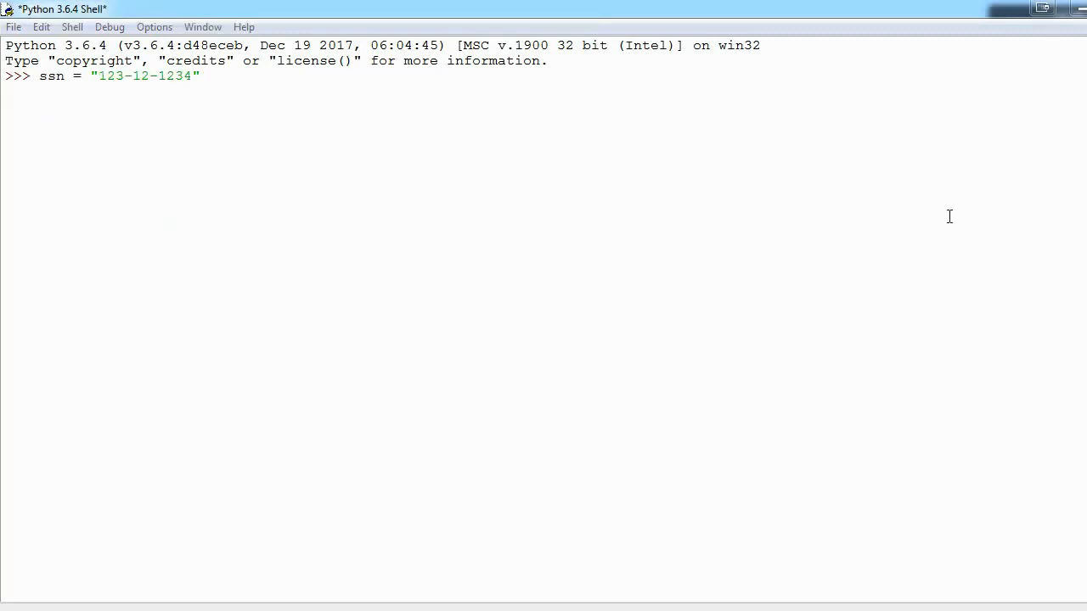
mouse_move(592, 209)
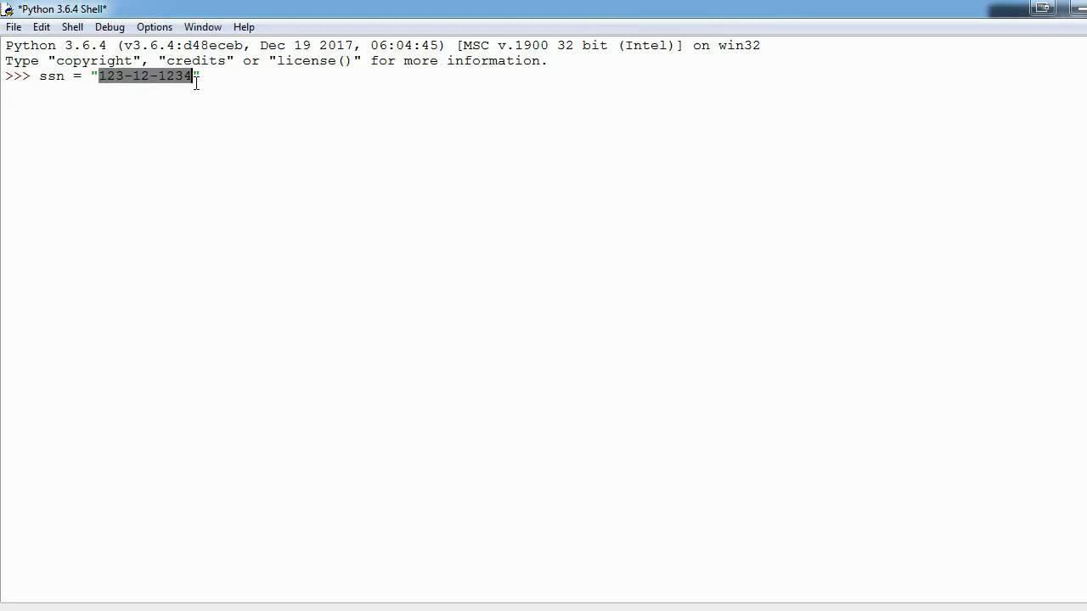
mouse_move(216, 81)
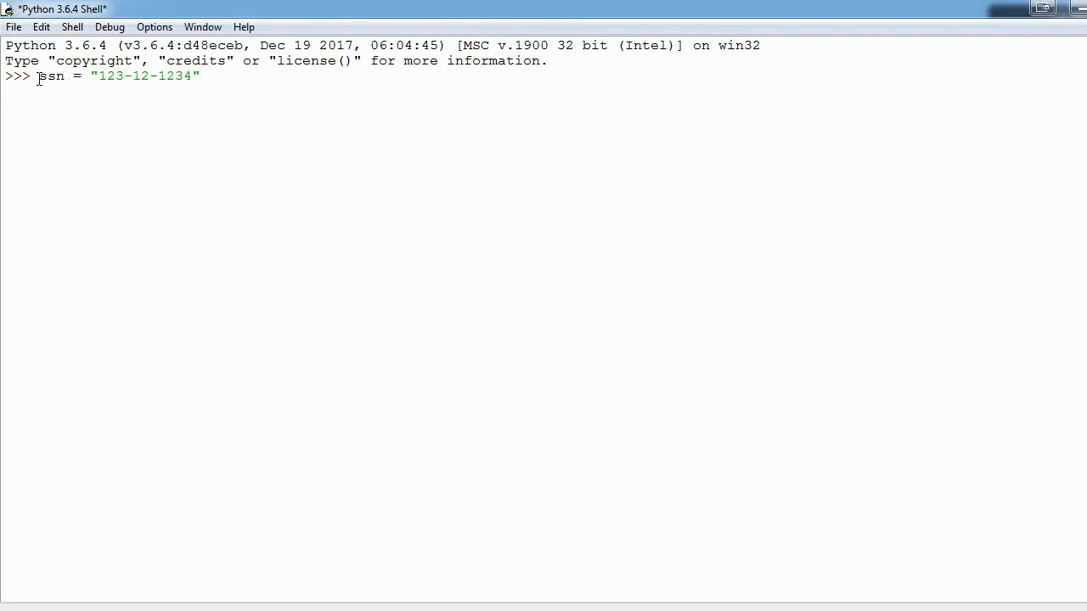
Step: Highlight the ssn variable and its "123-12-1234" string to explain them
double_click(50, 75)
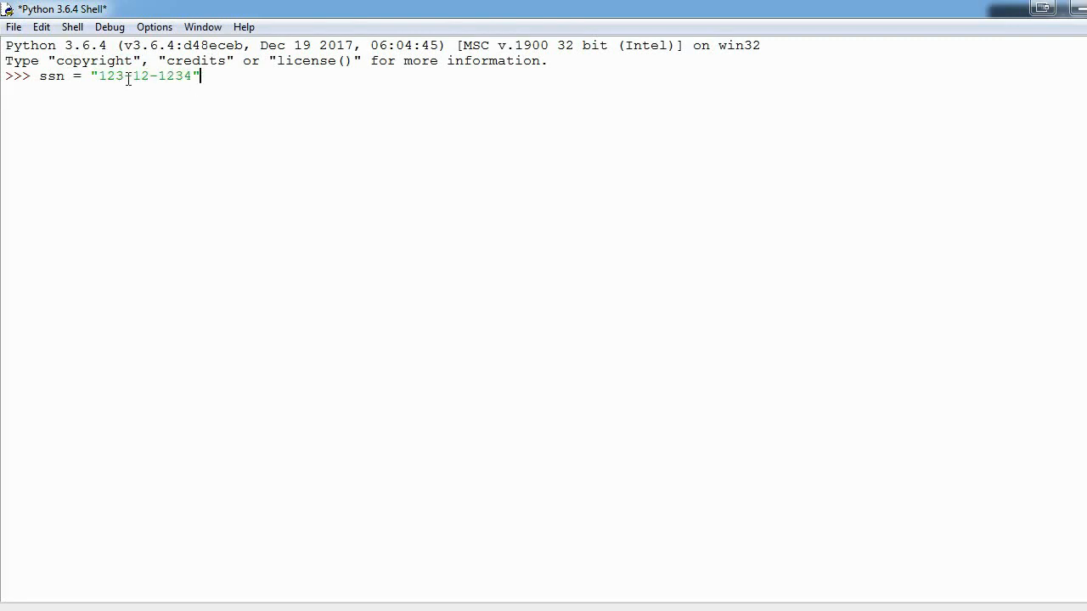
double_click(108, 75)
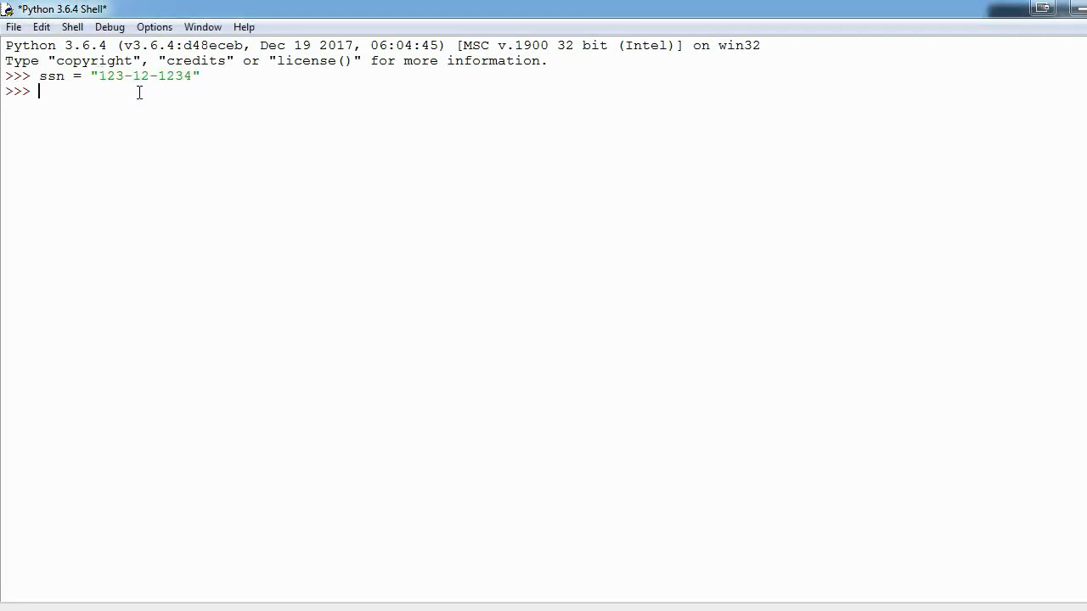
mouse_move(320, 156)
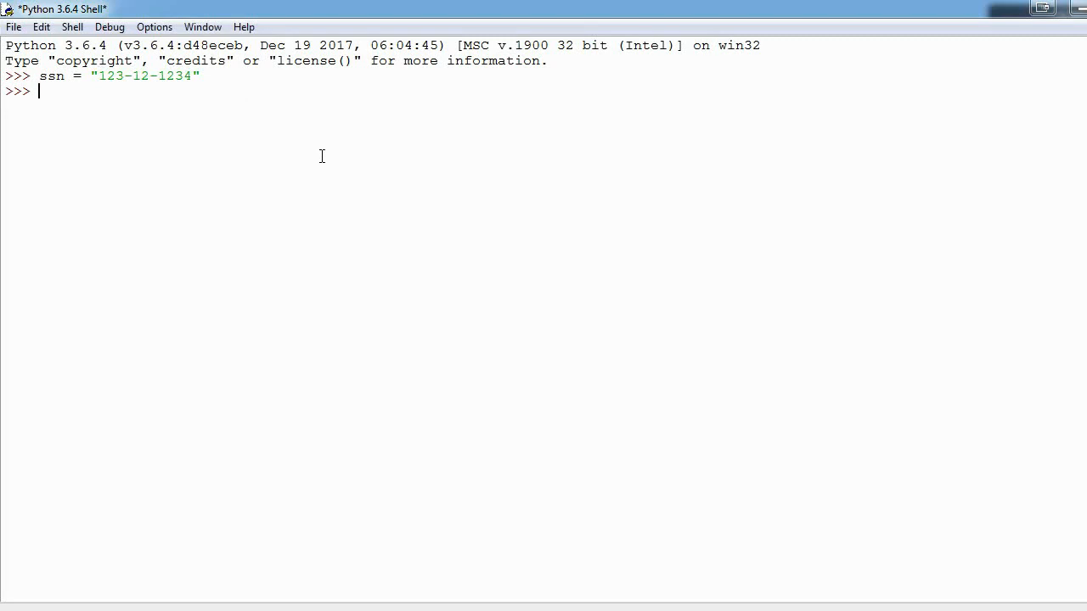
Step: Split ssn on "-" into ssnList and compare item '123' with the original string
text(ssnList)
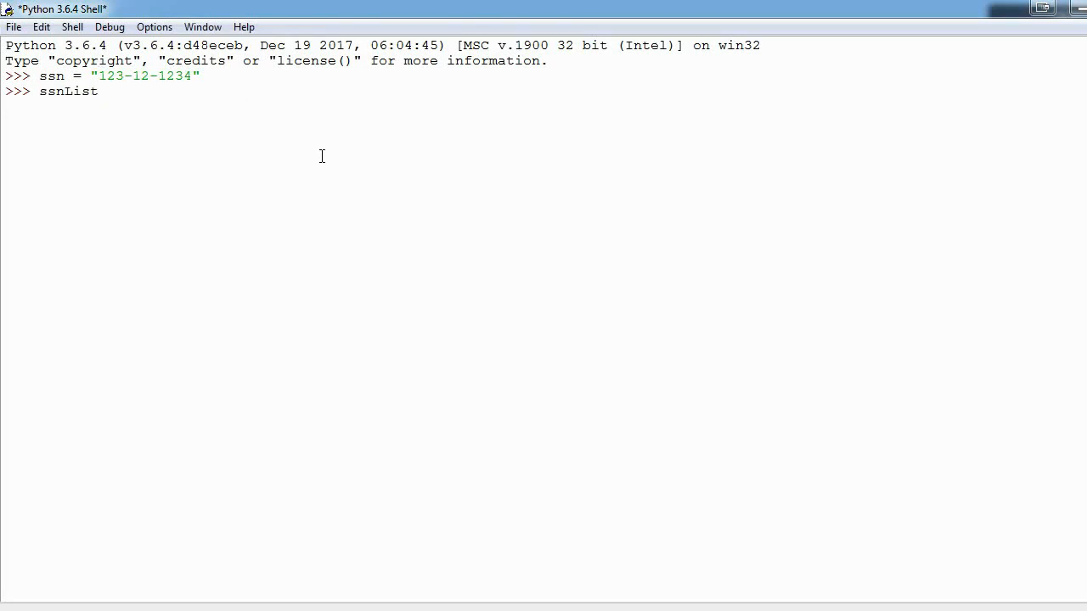
text(= s)
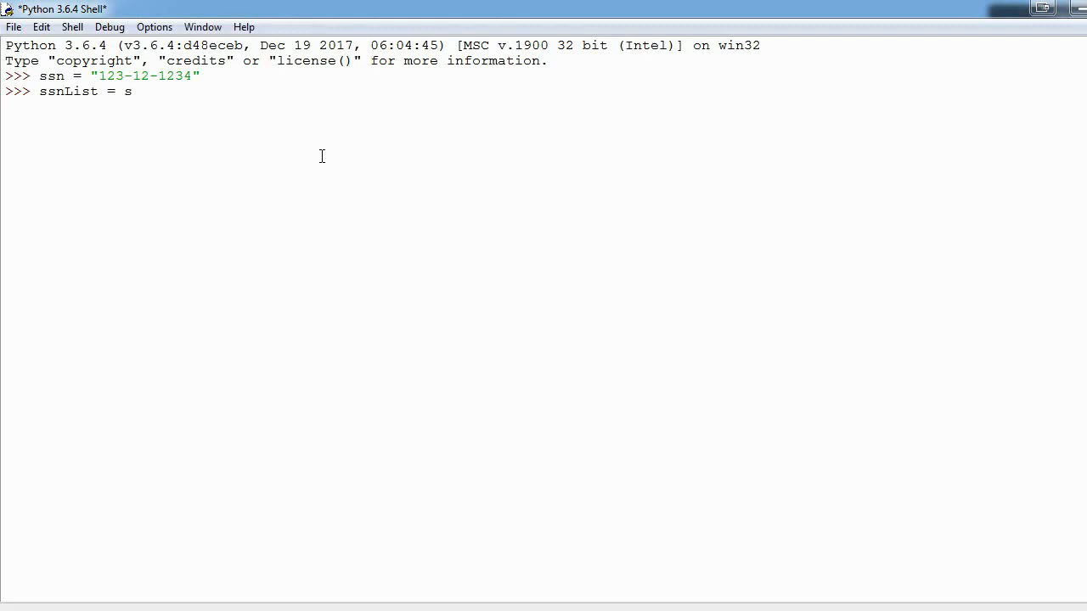
text(sn.)
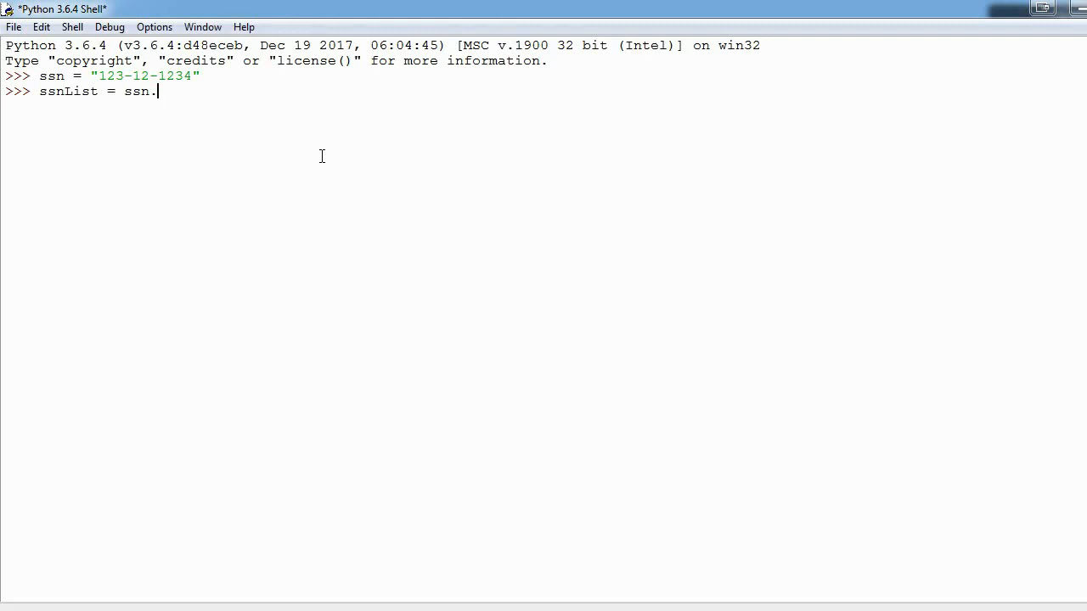
text(split)
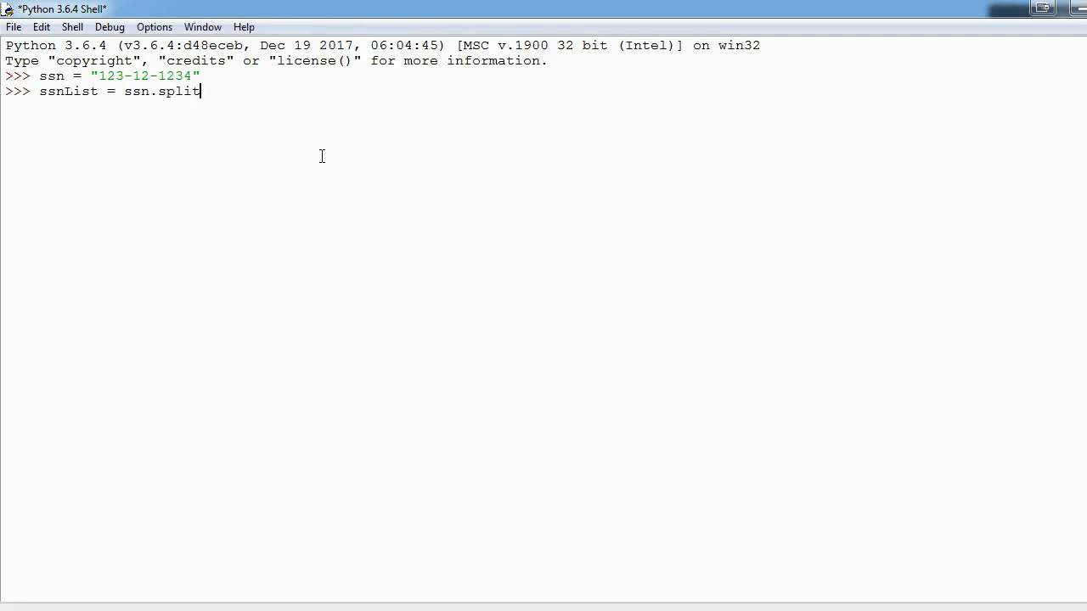
text(())
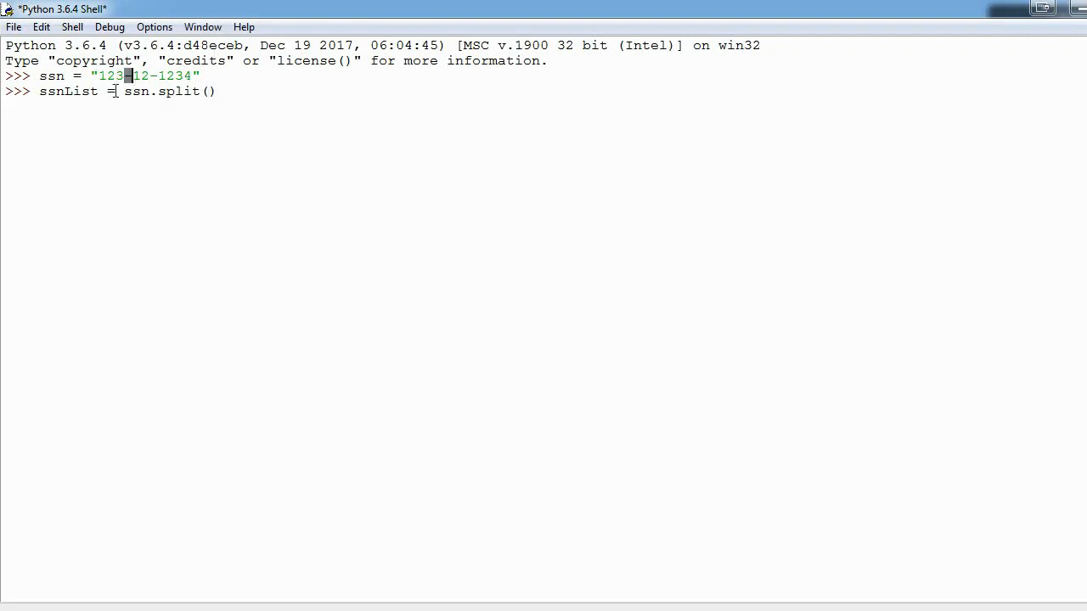
mouse_move(251, 87)
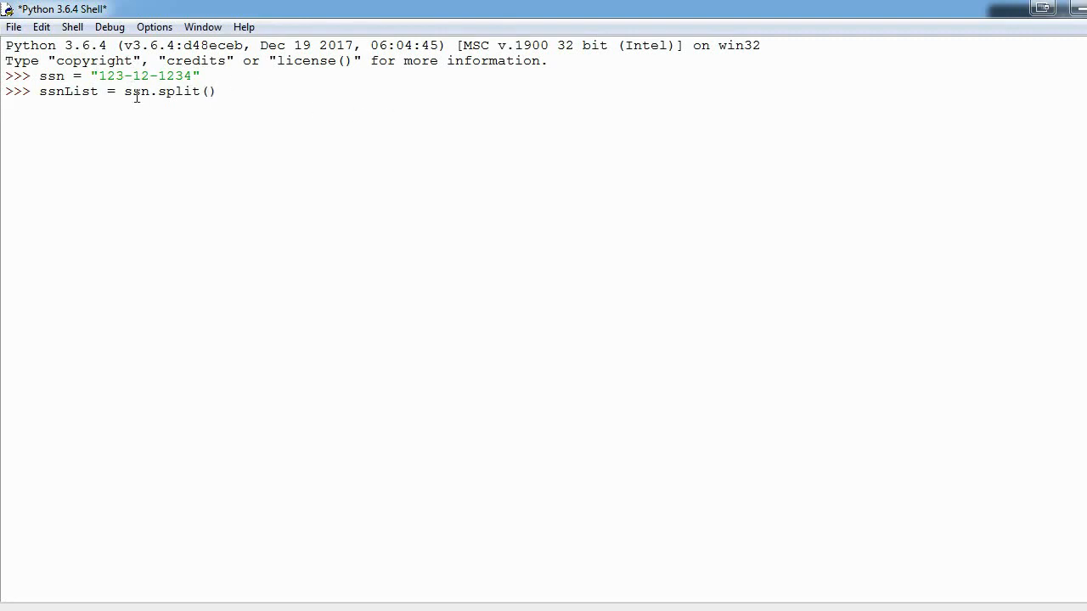
text(")
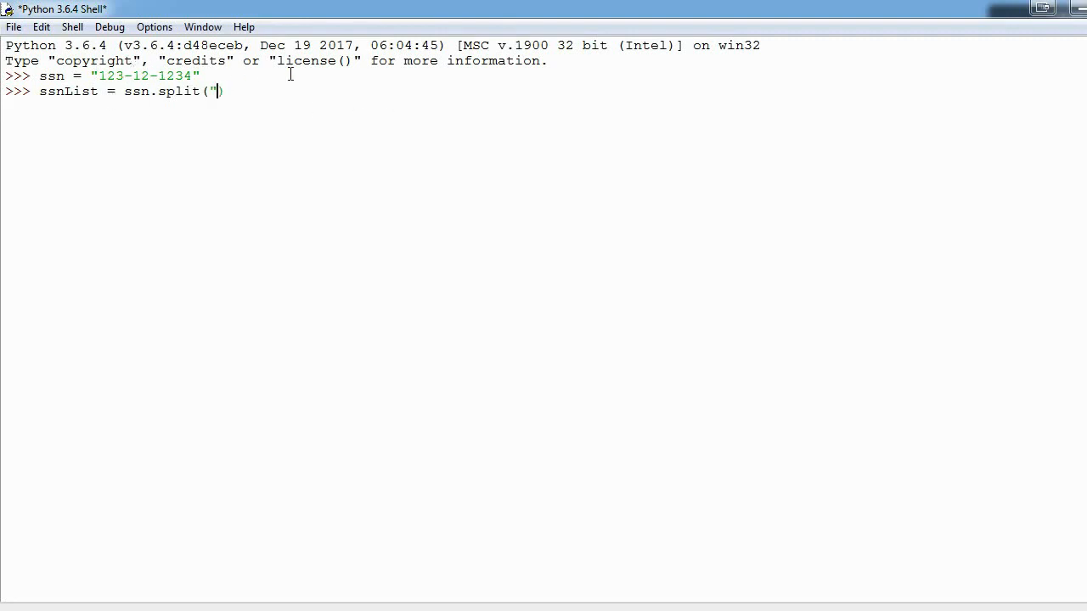
text(-)
text(print(ssnList))
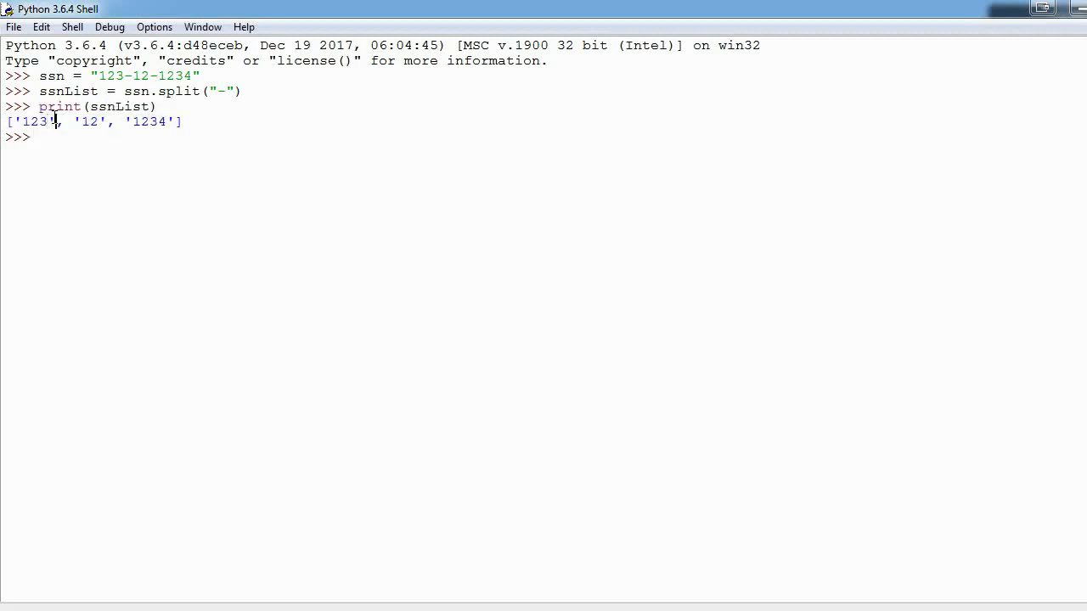
double_click(35, 121)
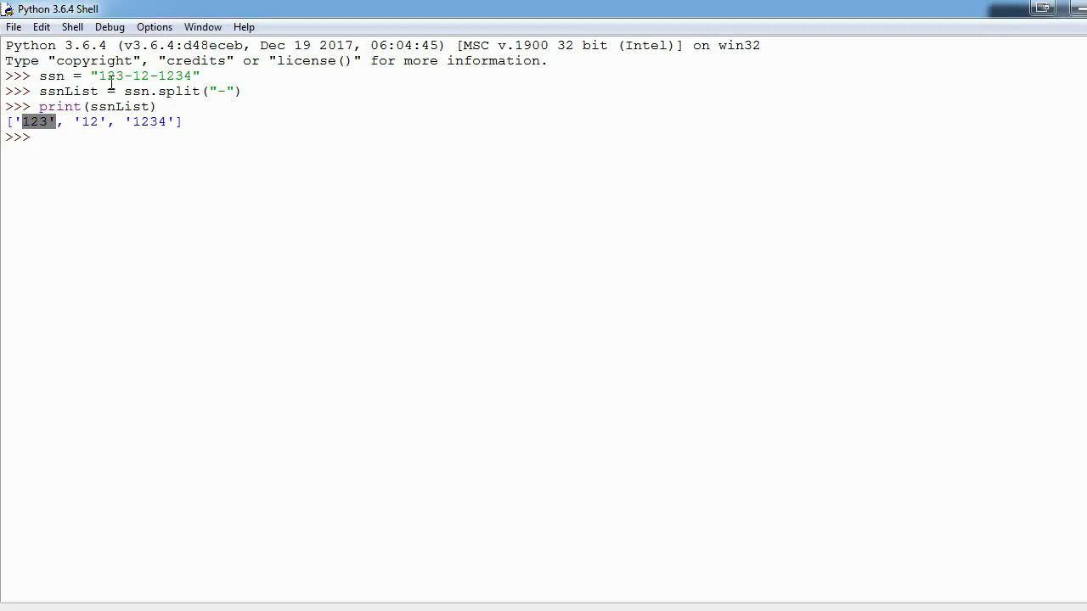
double_click(89, 121)
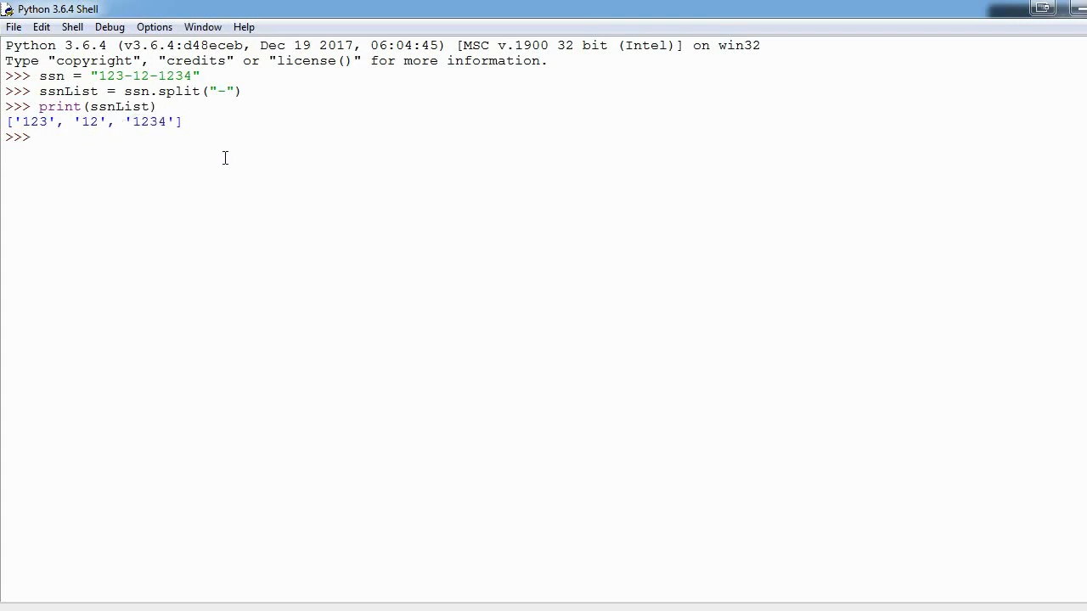
Step: Assign b the string "Jake walks his dog"
text(b =)
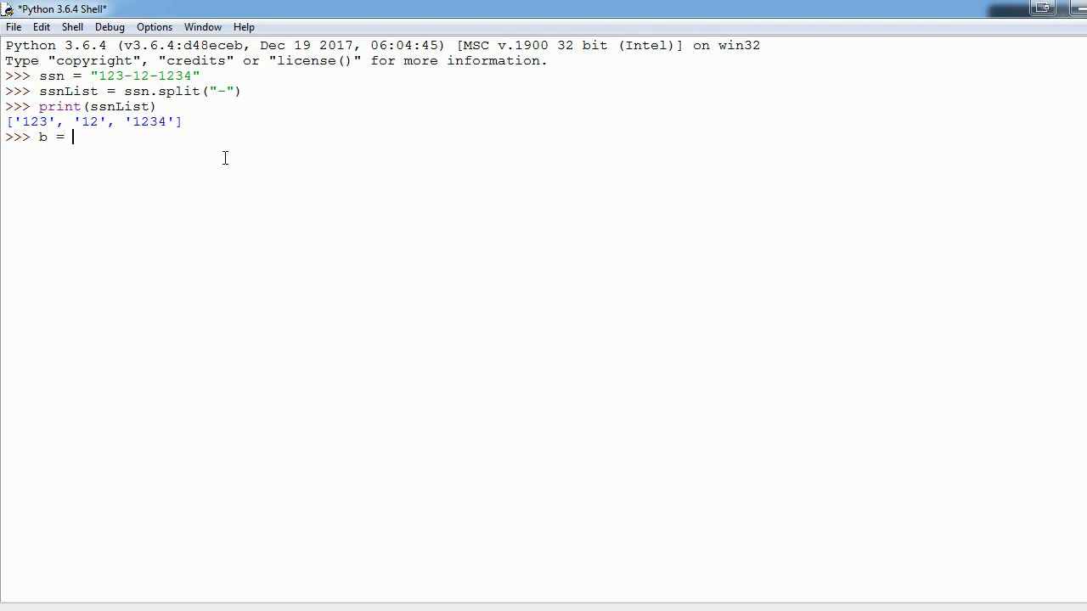
text("Jake walks his)
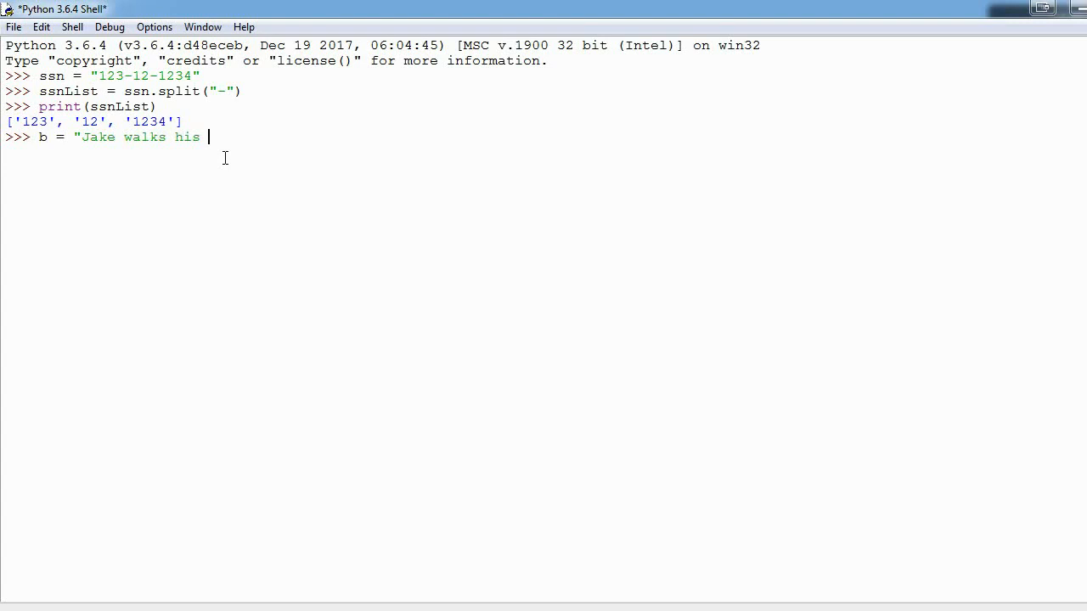
text(dog")
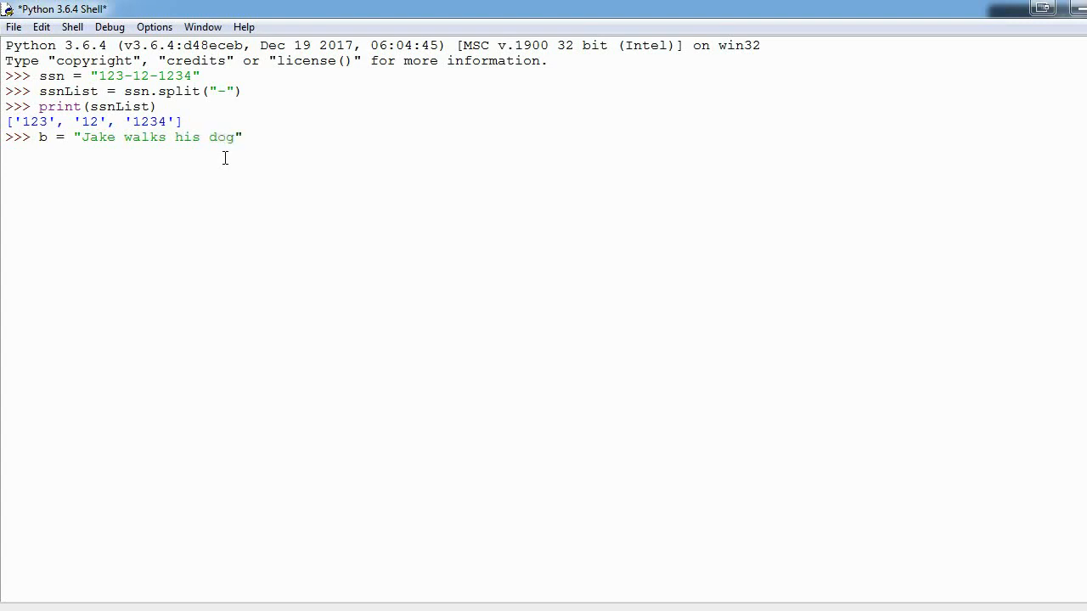
Step: Print b.split() to get ['Jake', 'walks', 'his', 'dog'], highlighting the spaces and result
text(b)
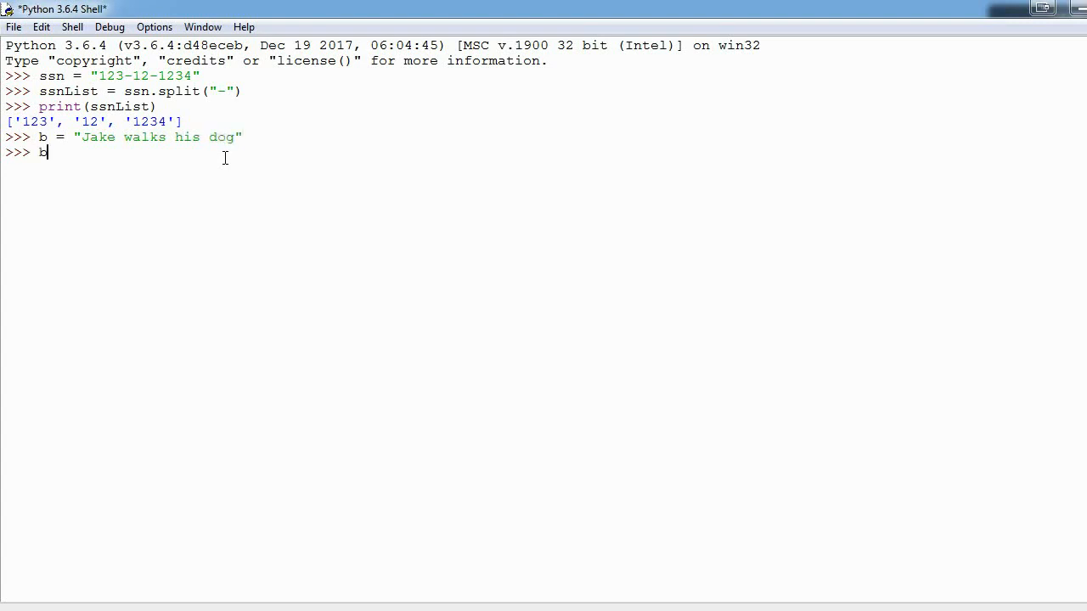
text(print)
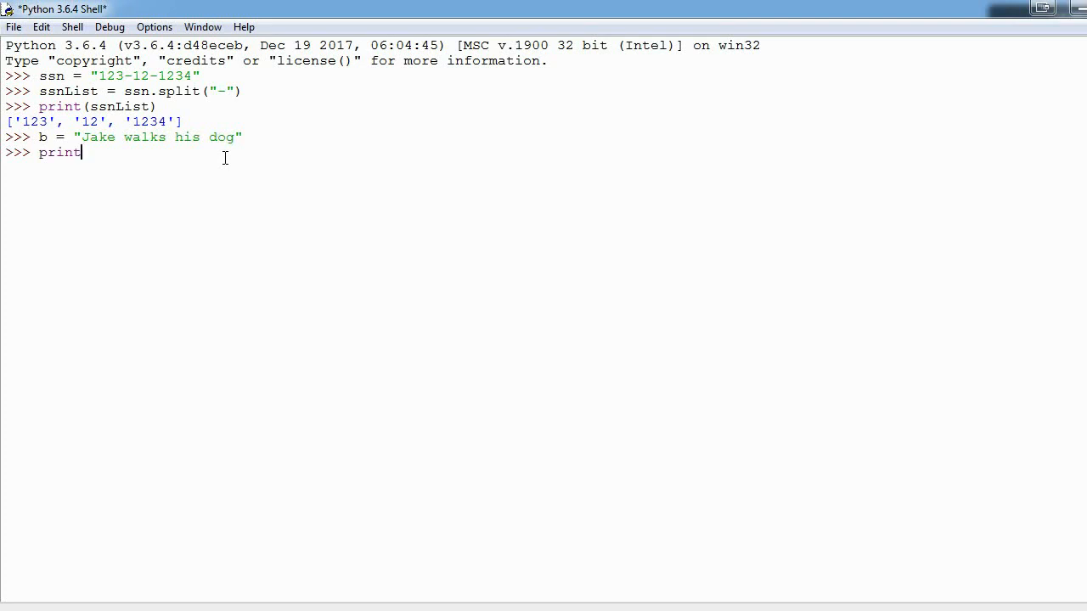
text((b.u)
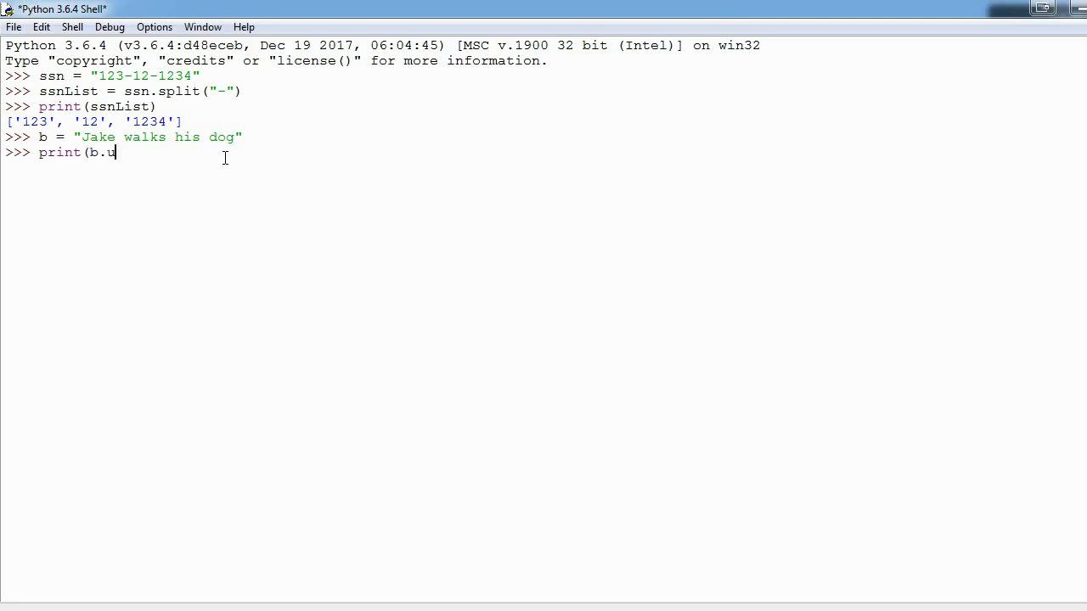
text(split())
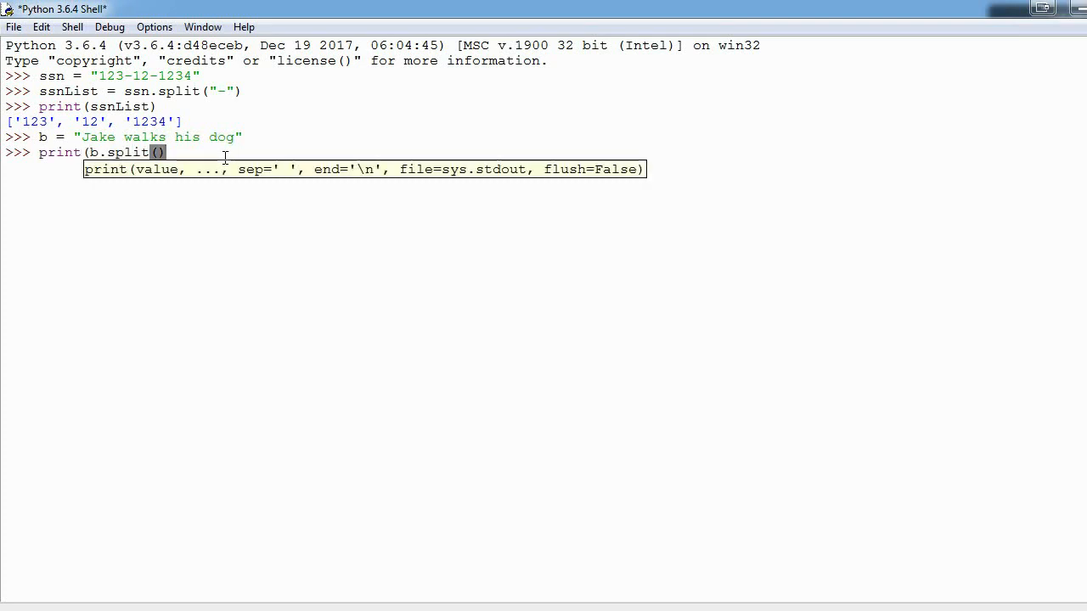
text())
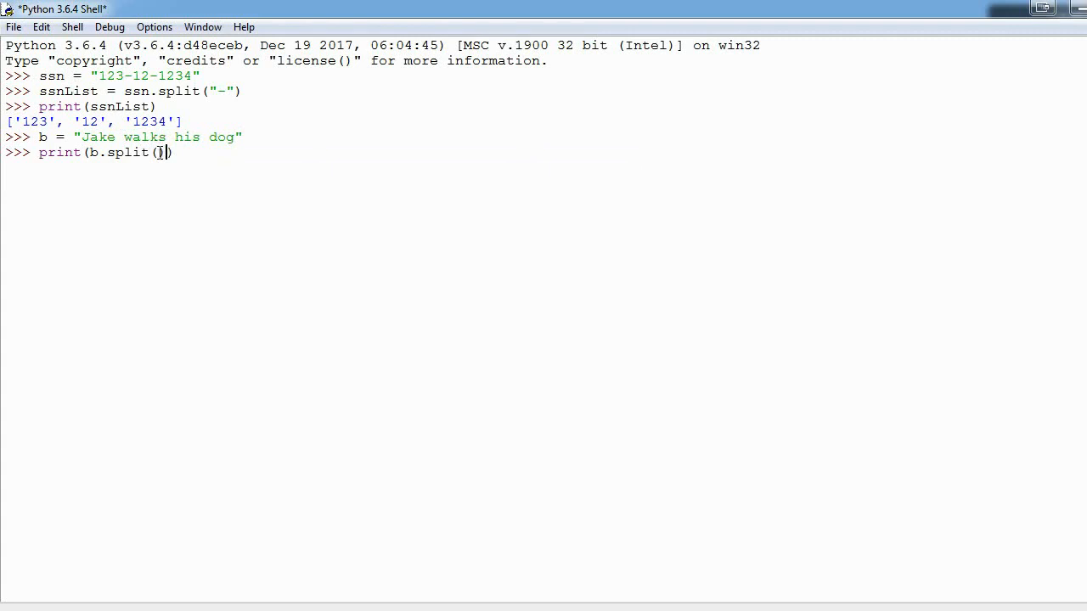
text())
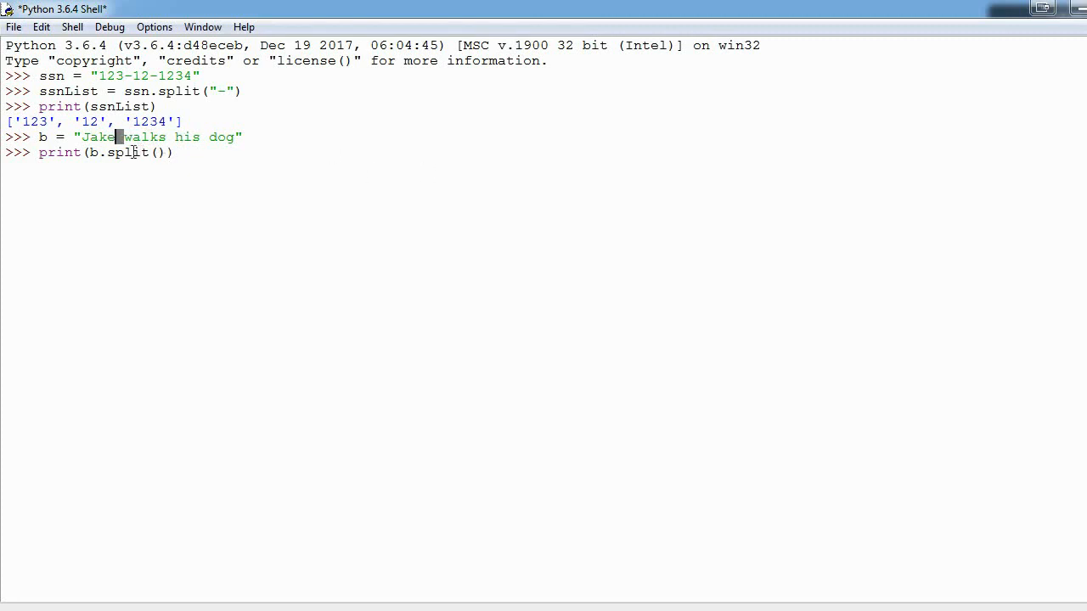
double_click(123, 152)
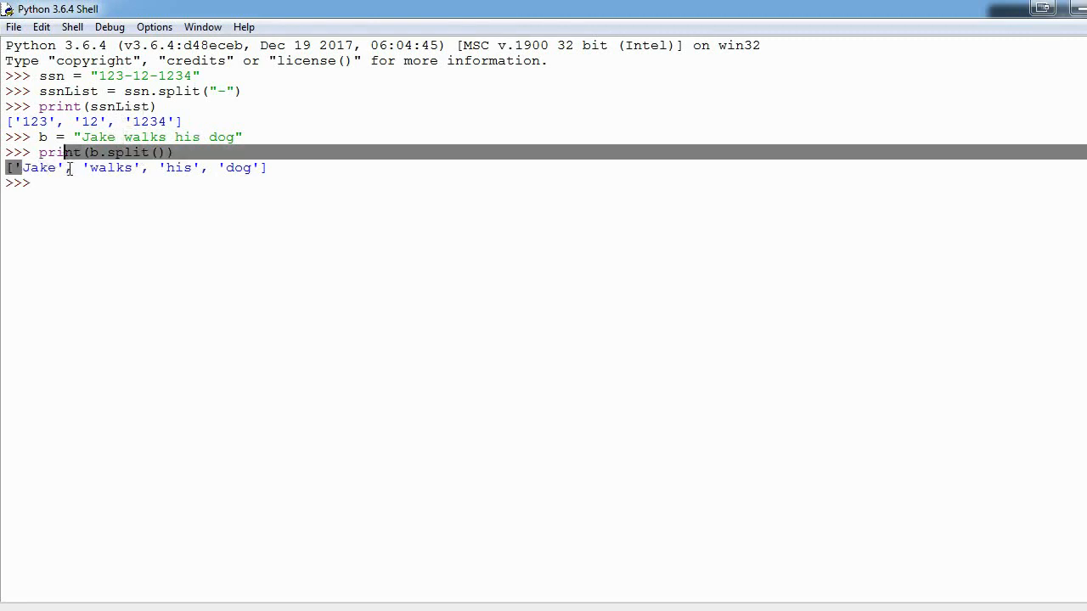
double_click(108, 167)
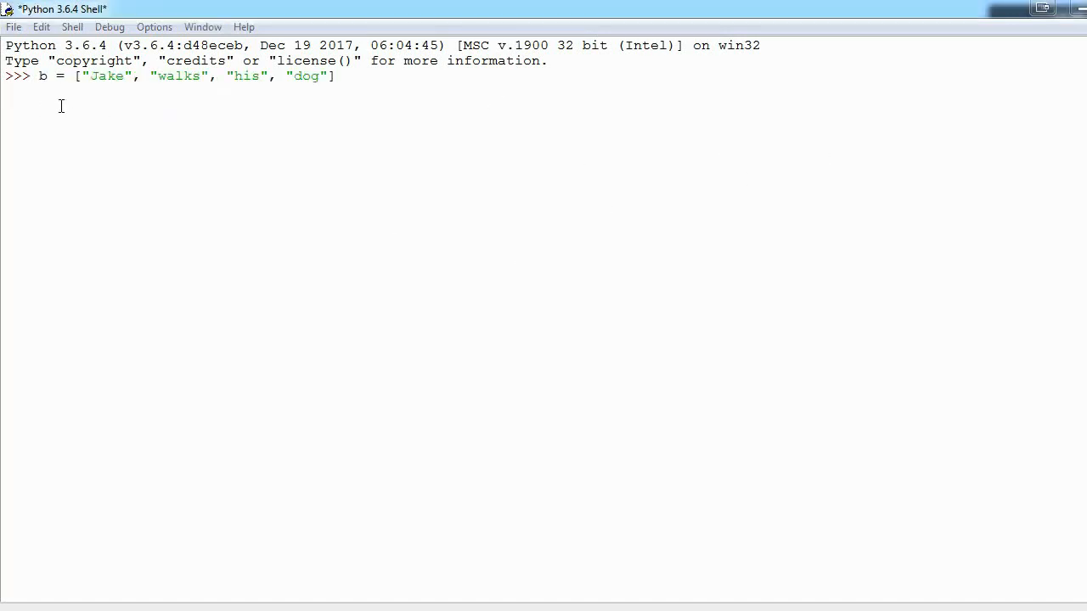
Step: Print " ".join(b) to rebuild "Jake walks his dog", highlighting the space separator
triple_click(170, 75)
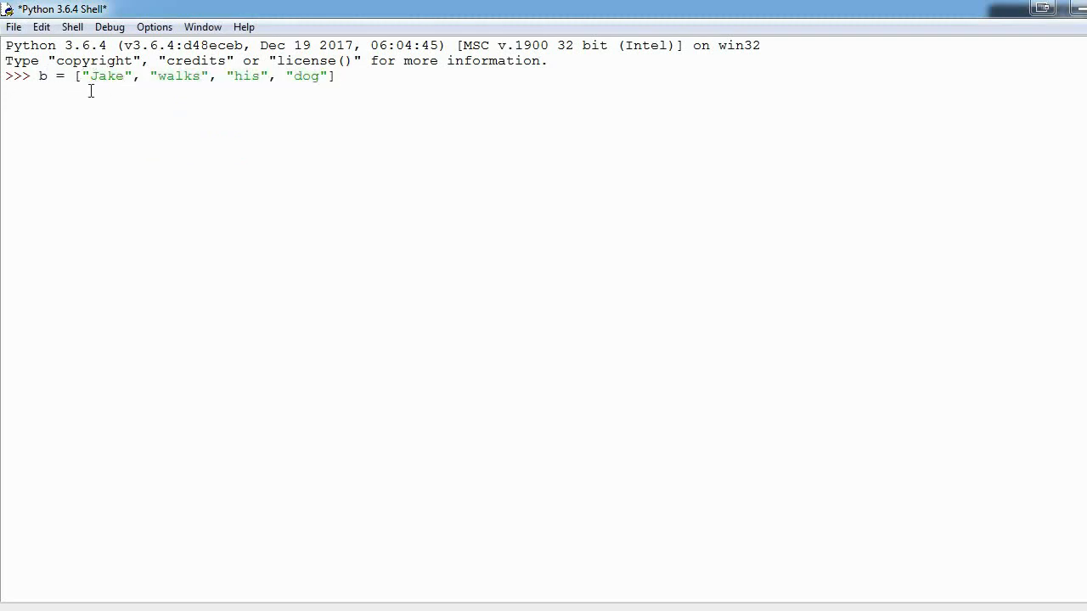
mouse_move(264, 96)
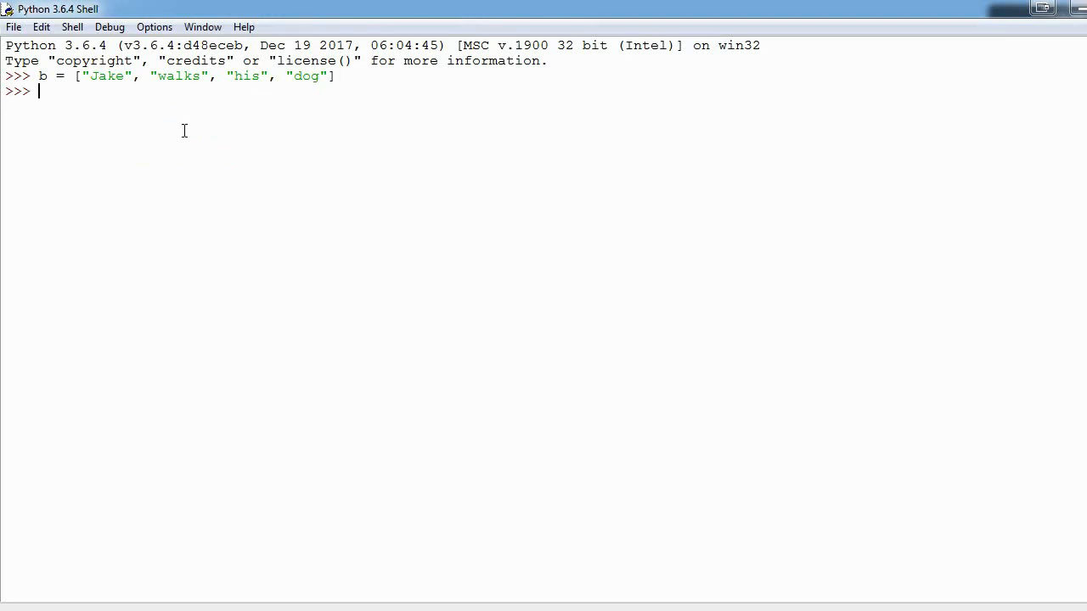
mouse_move(420, 210)
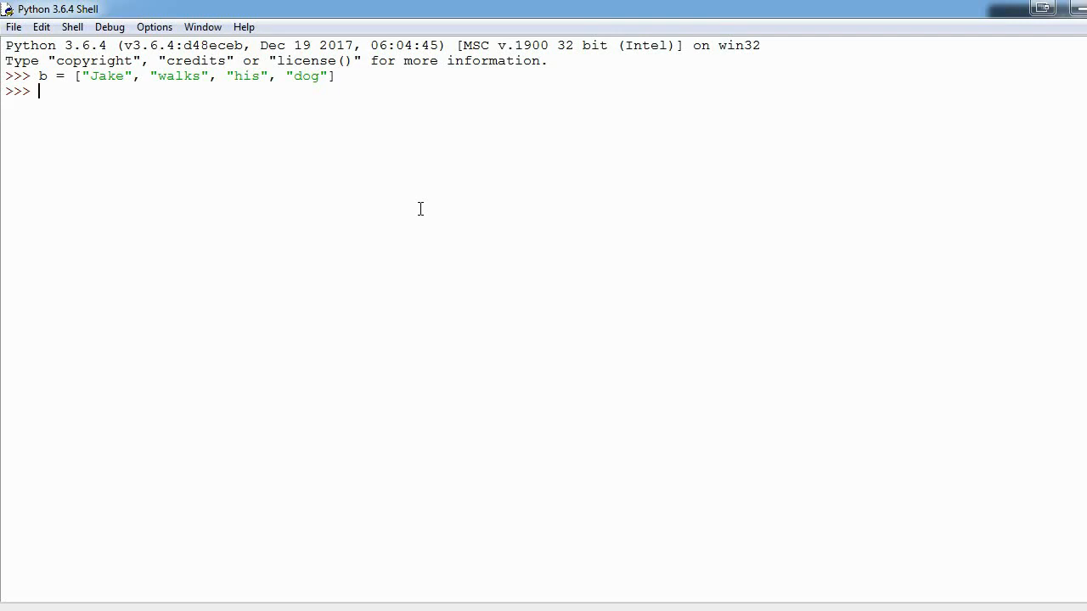
text(")
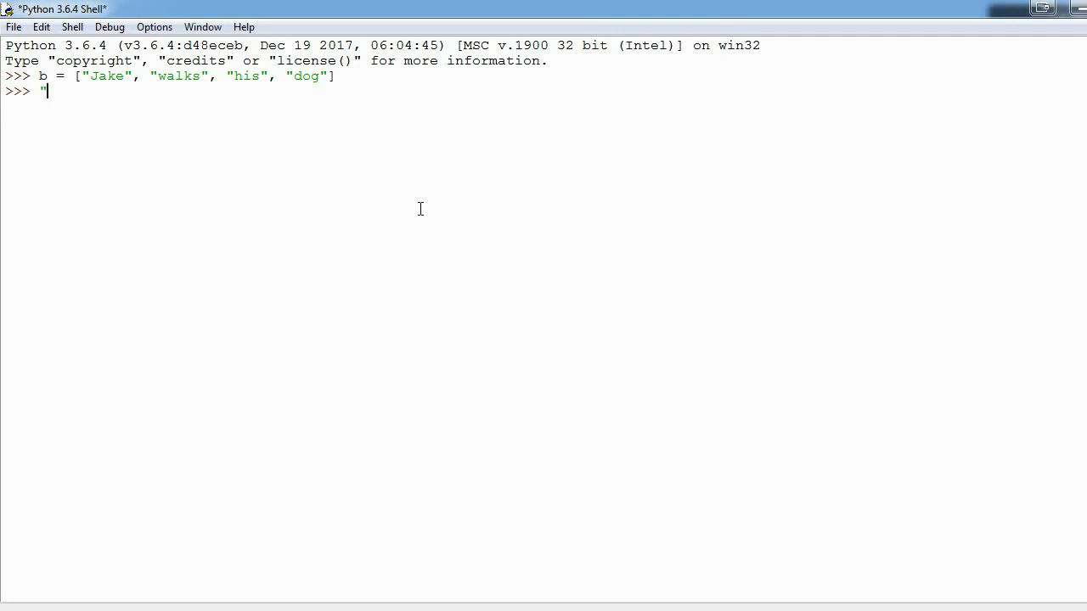
text(")
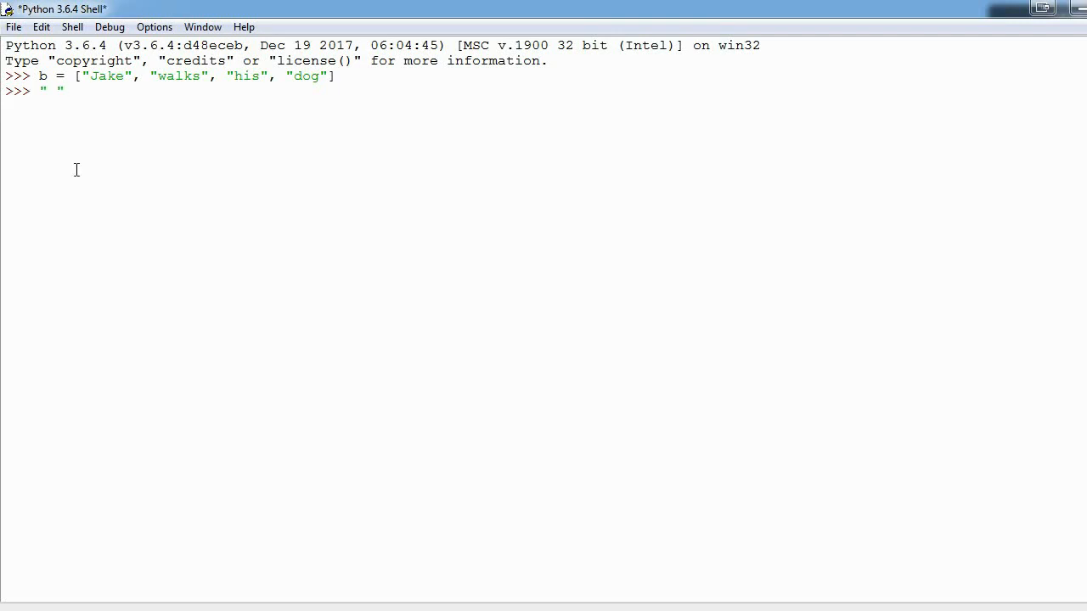
mouse_move(405, 187)
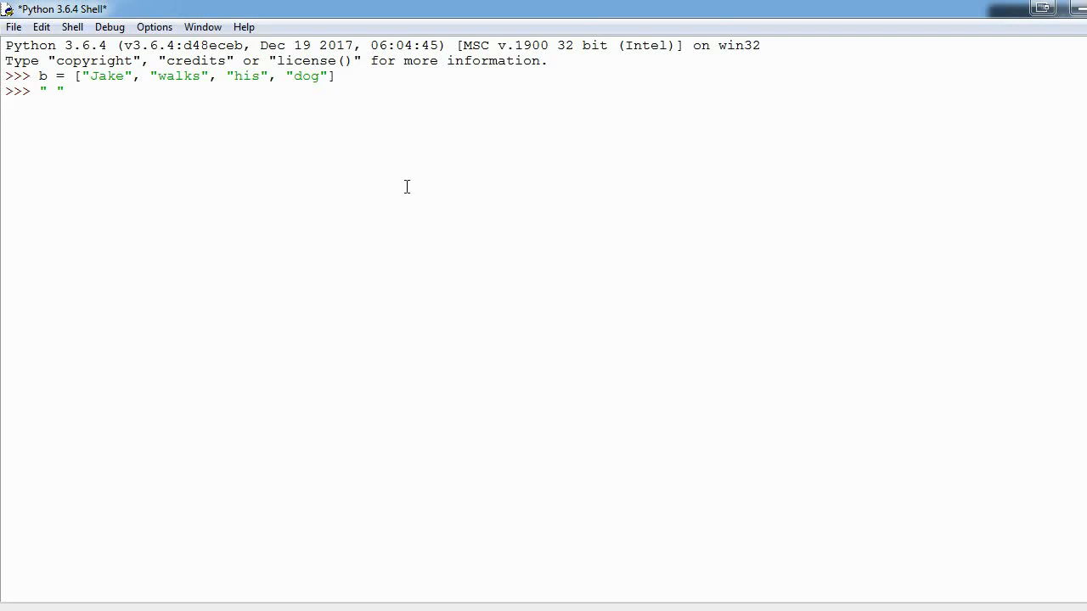
text(.jo)
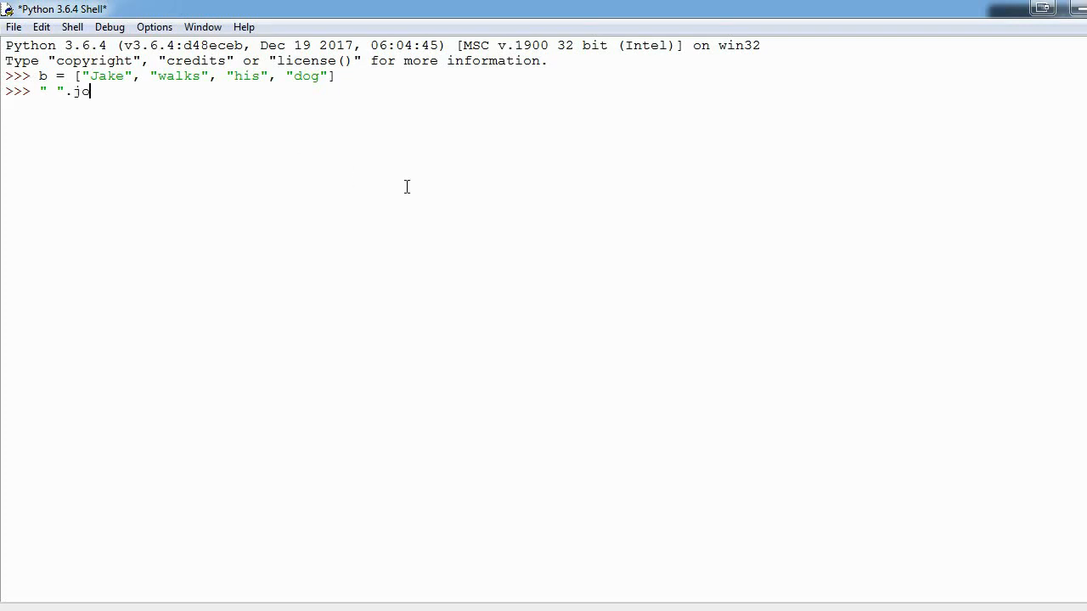
text(in())
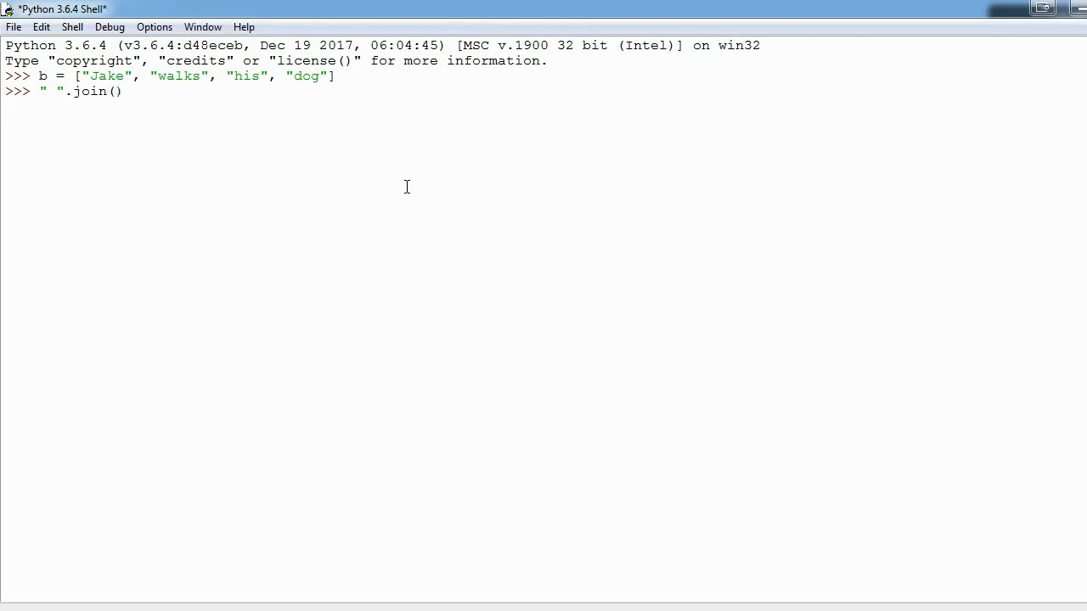
text(b)
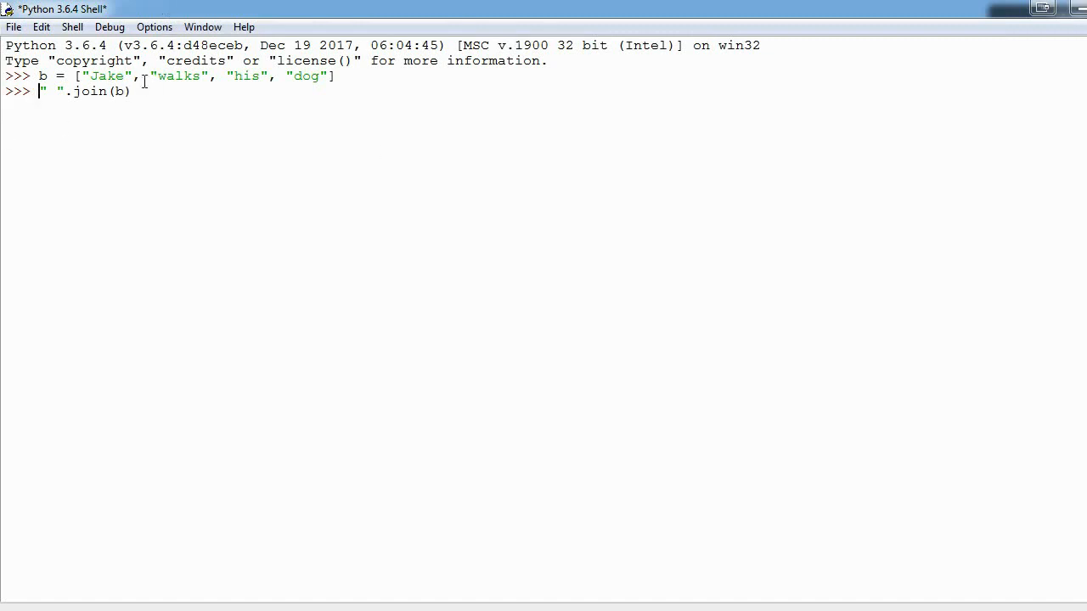
text(print()
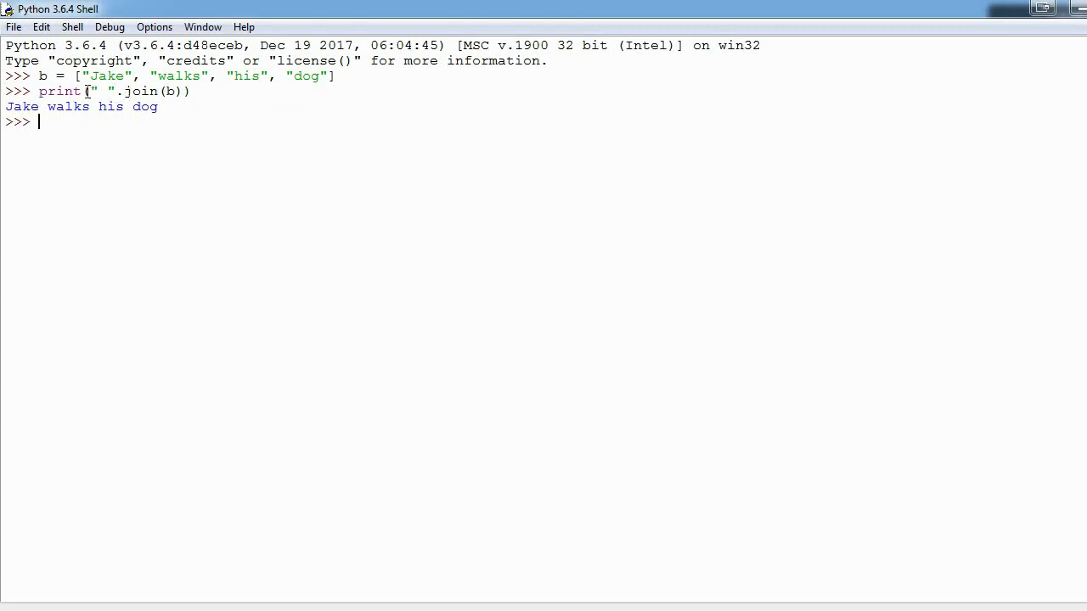
double_click(102, 92)
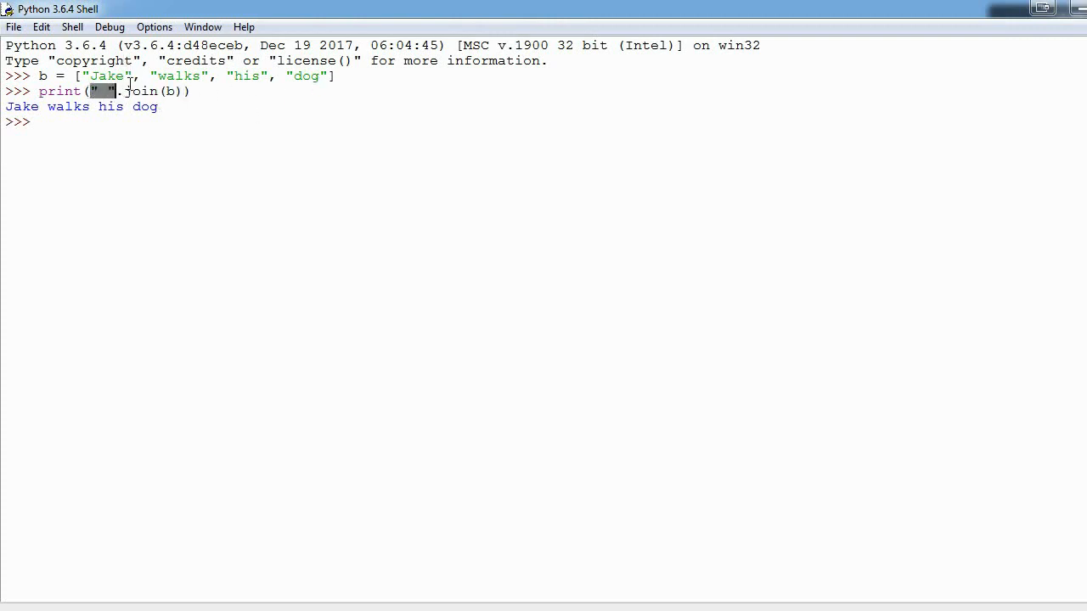
double_click(108, 76)
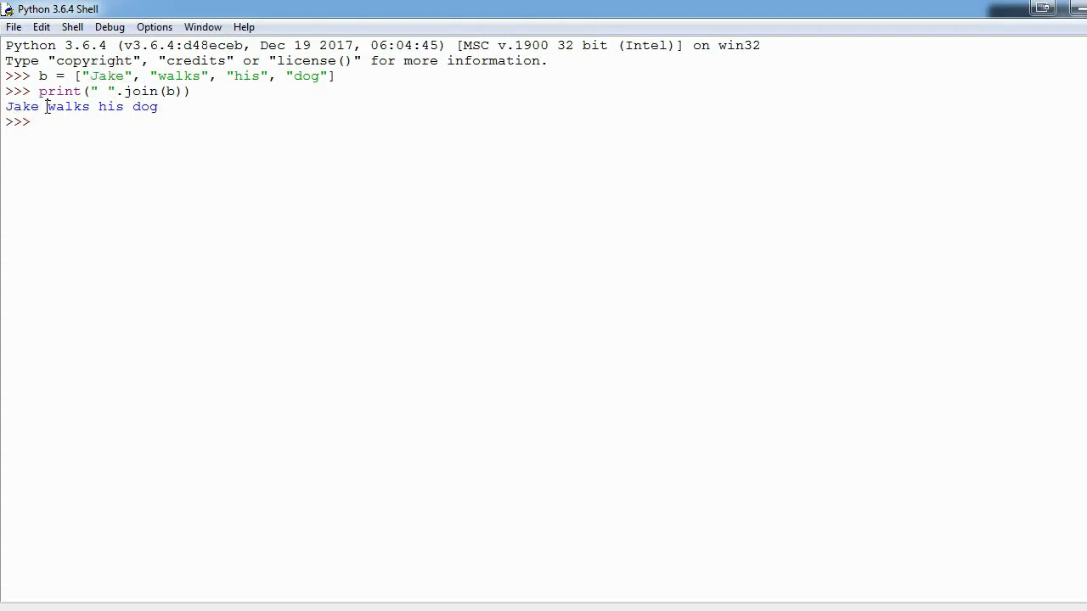
double_click(66, 106)
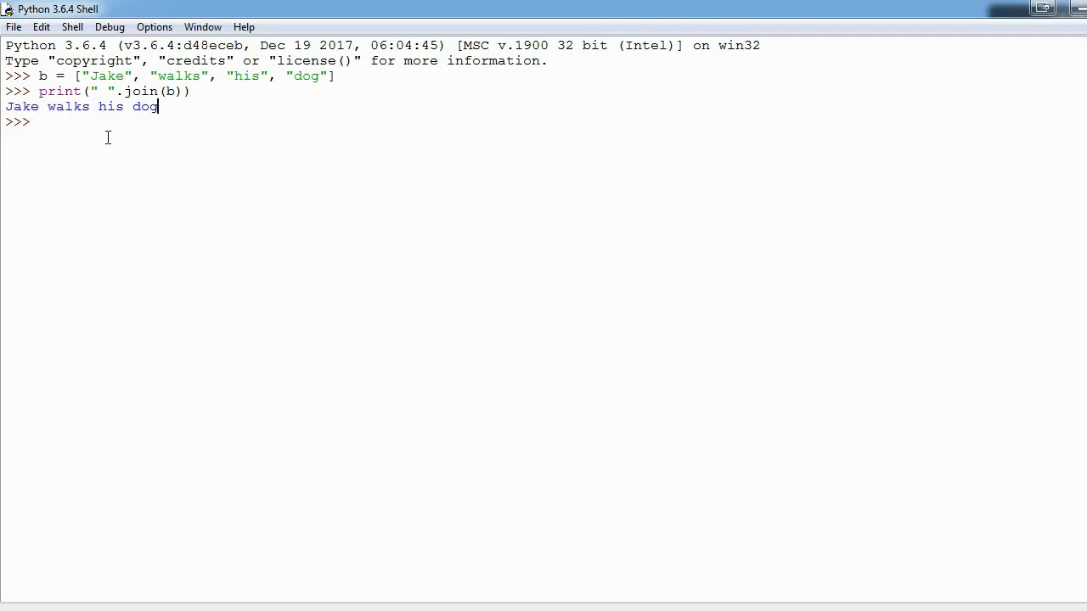
Step: Enter print(",".join(b) at the shell prompt, still missing its closing parenthesis
text(print)
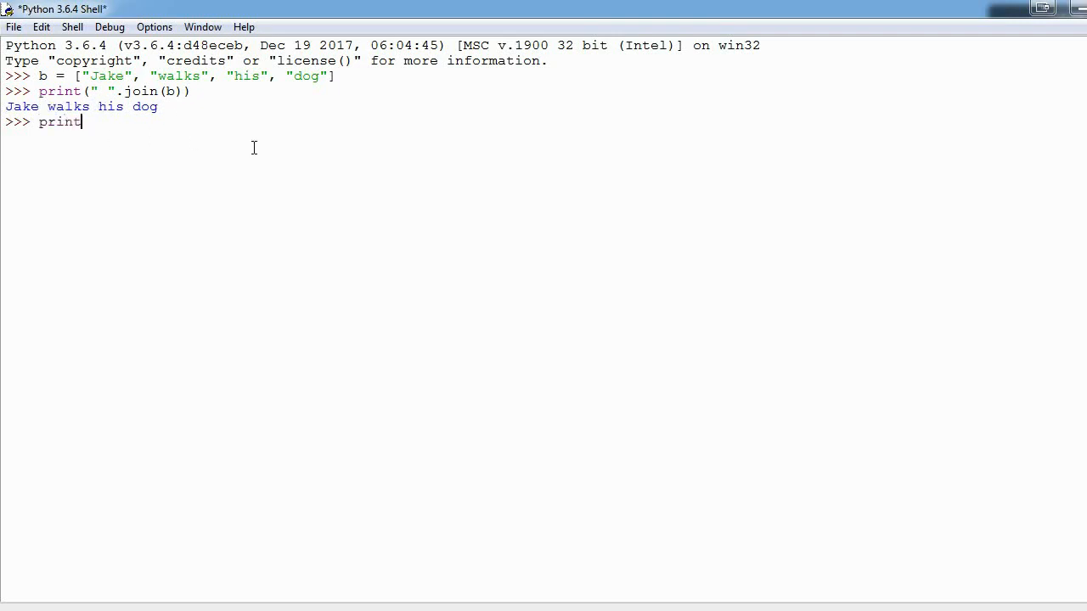
text((",)
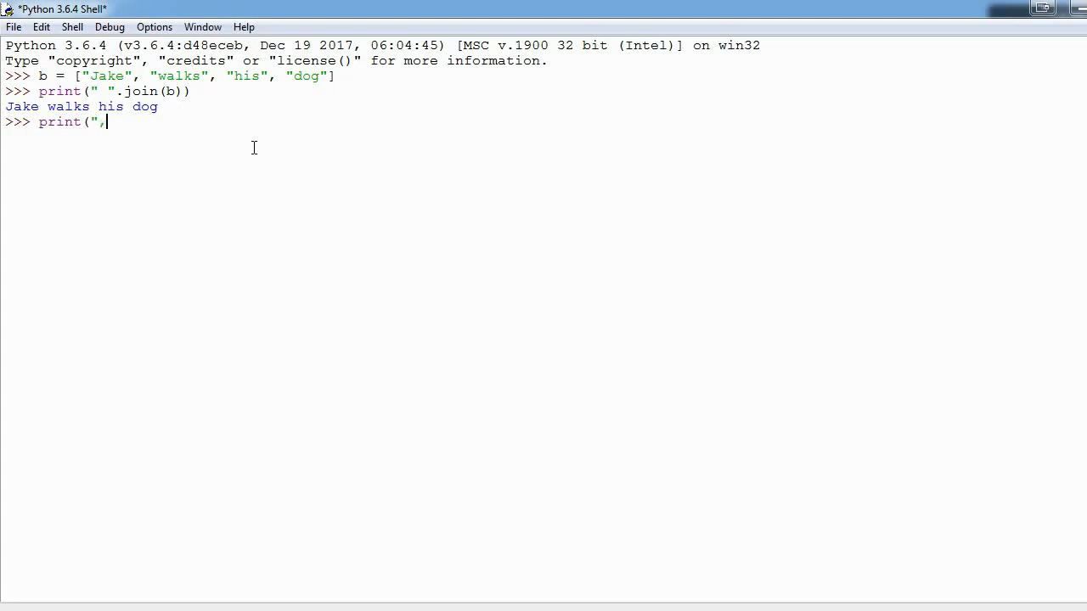
text(".j)
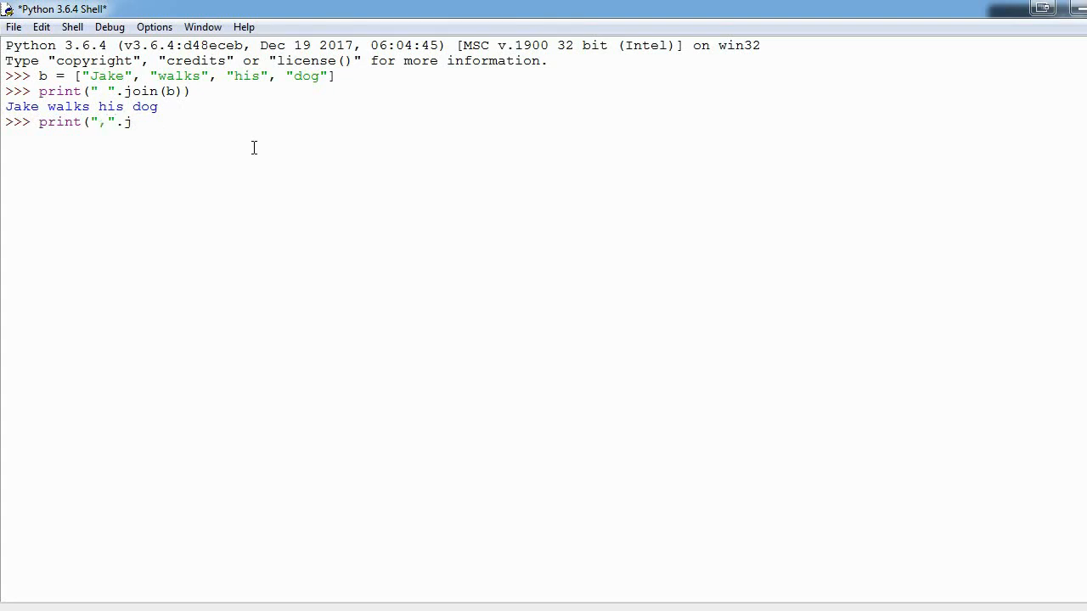
text(oin(b))
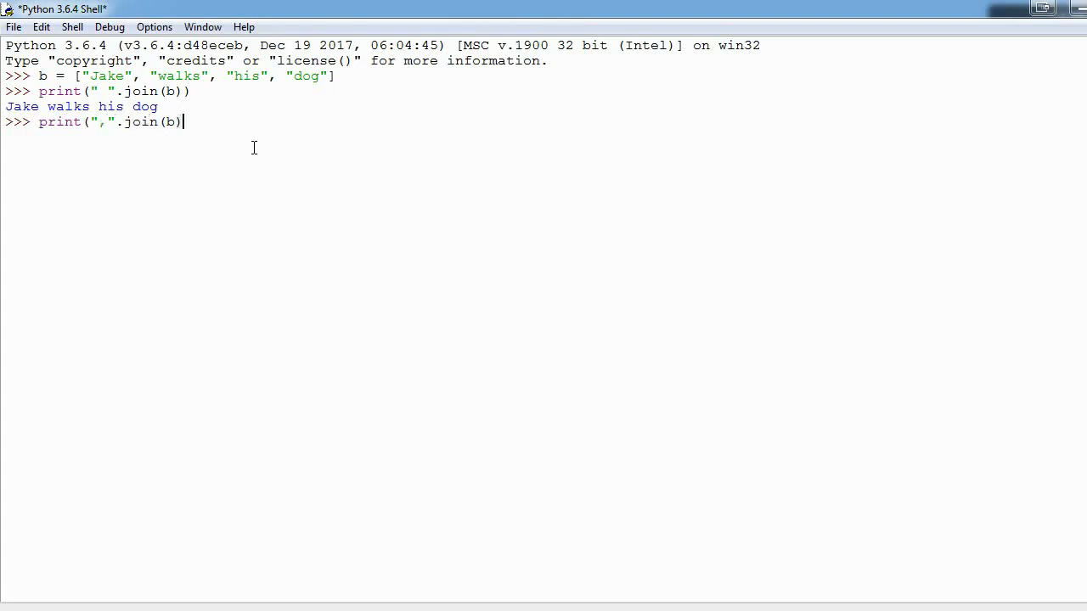